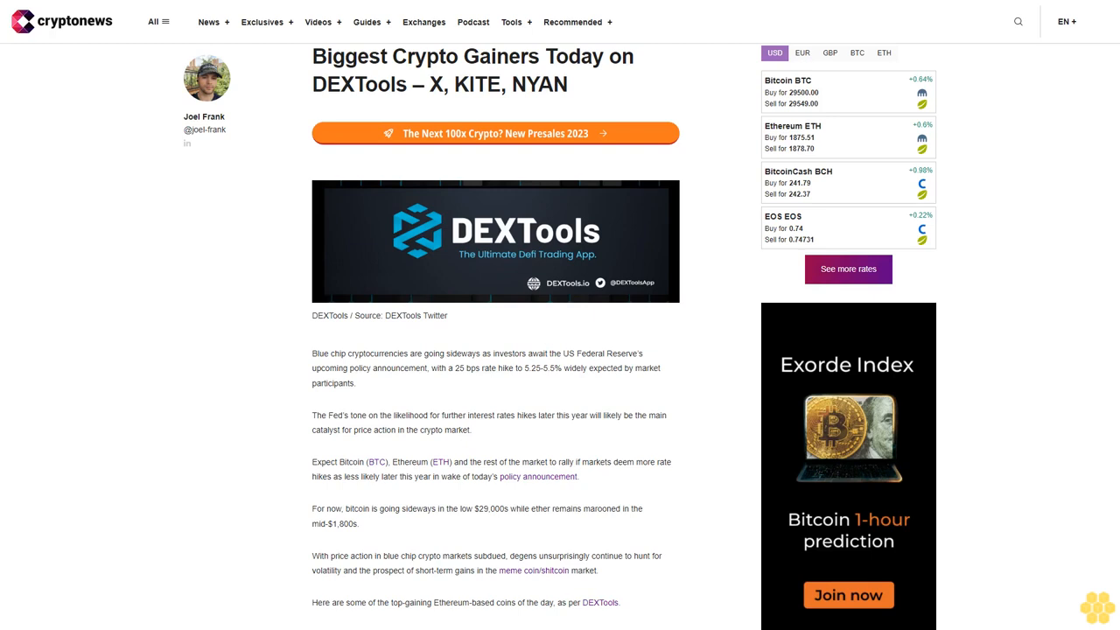
scroll("down", 3)
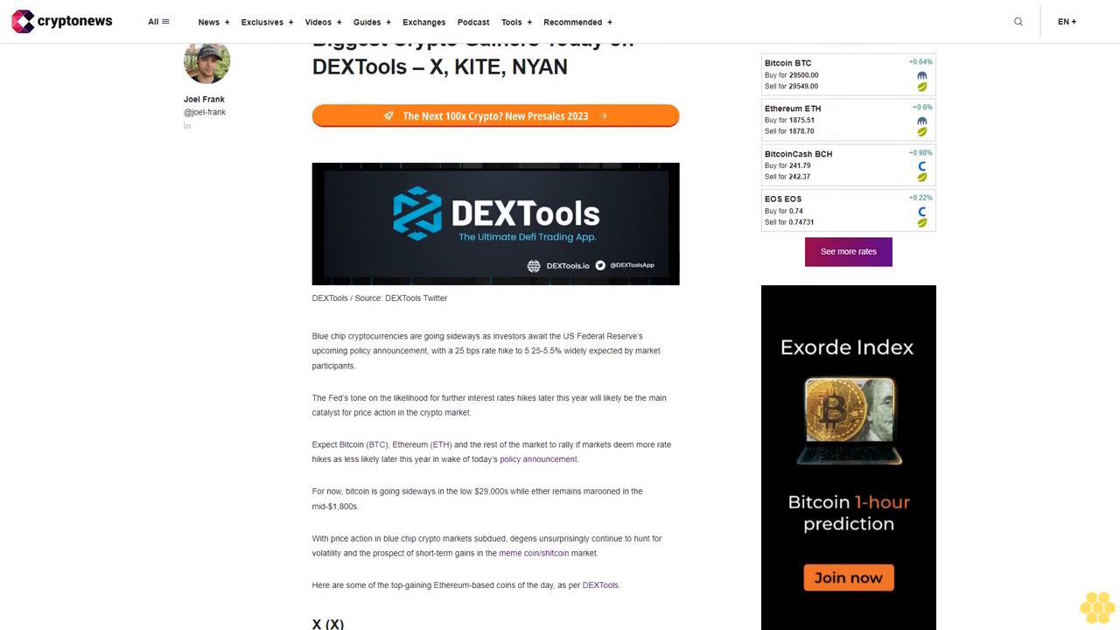
scroll("down", 3)
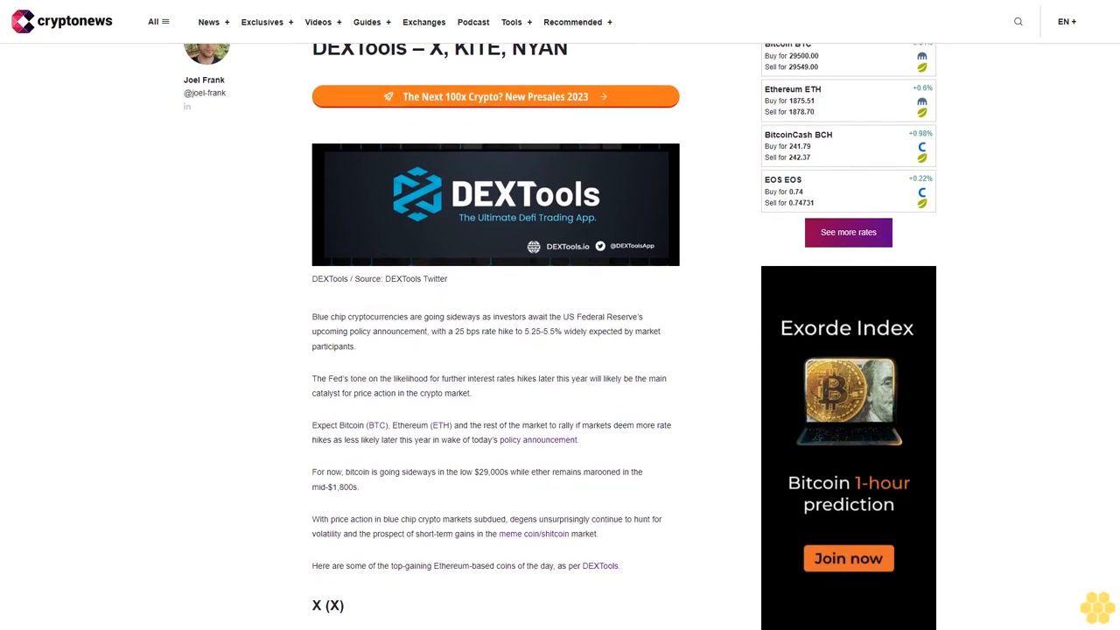
scroll("down", 3)
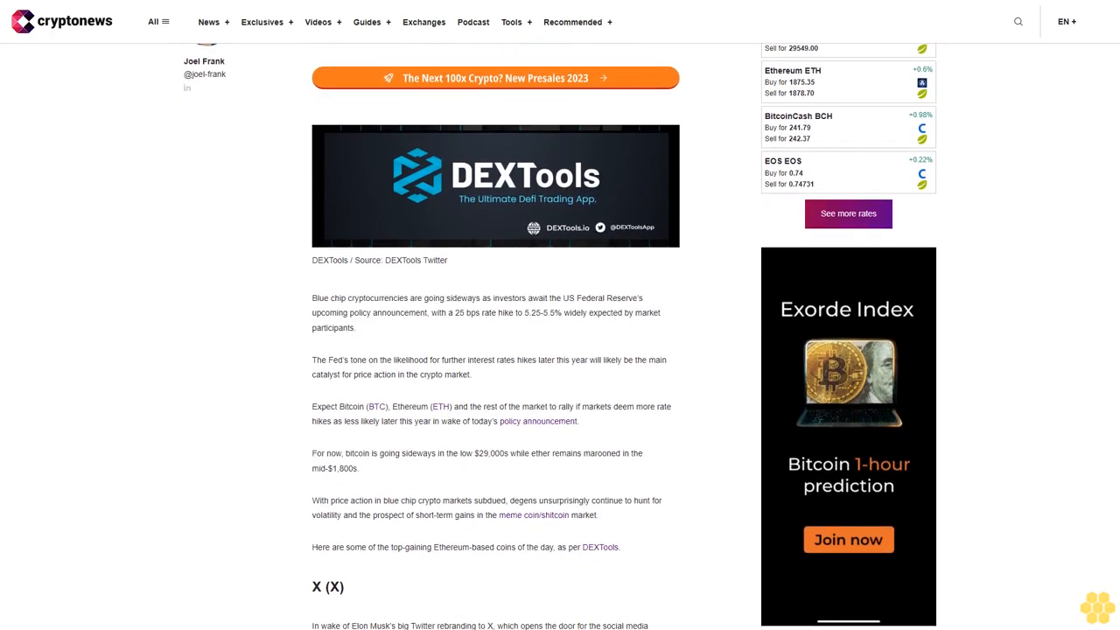
scroll("down", 3)
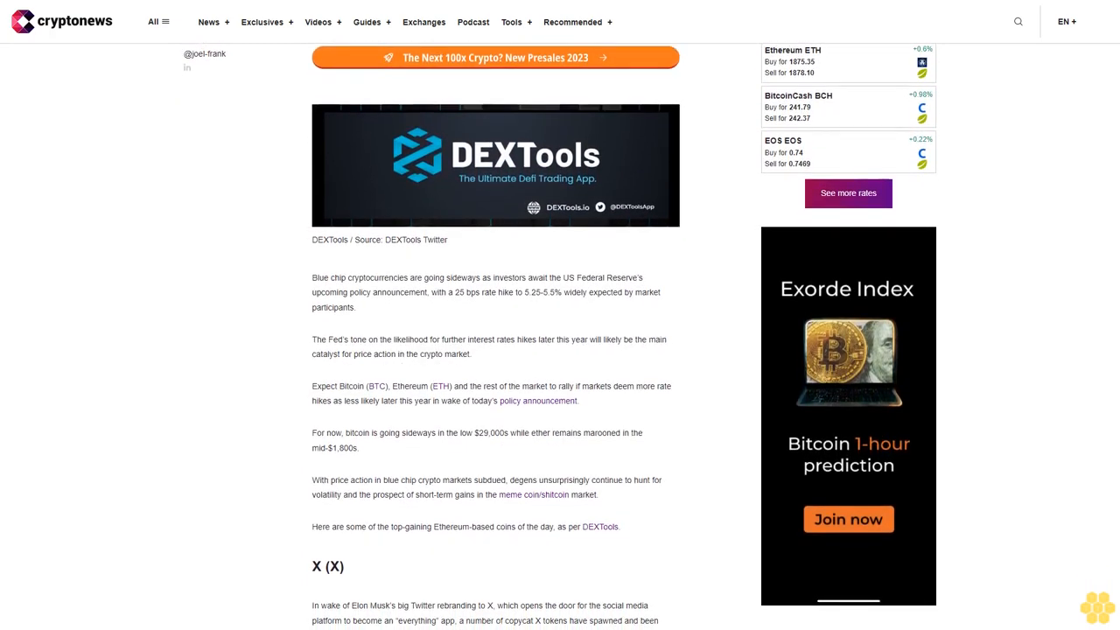
scroll("down", 3)
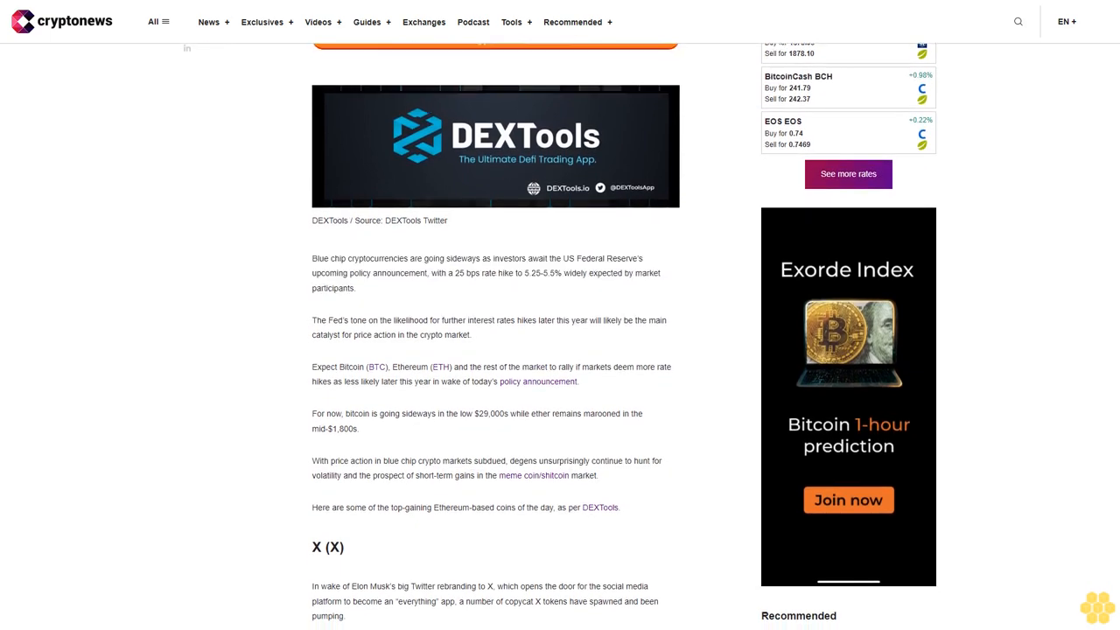
scroll("down", 3)
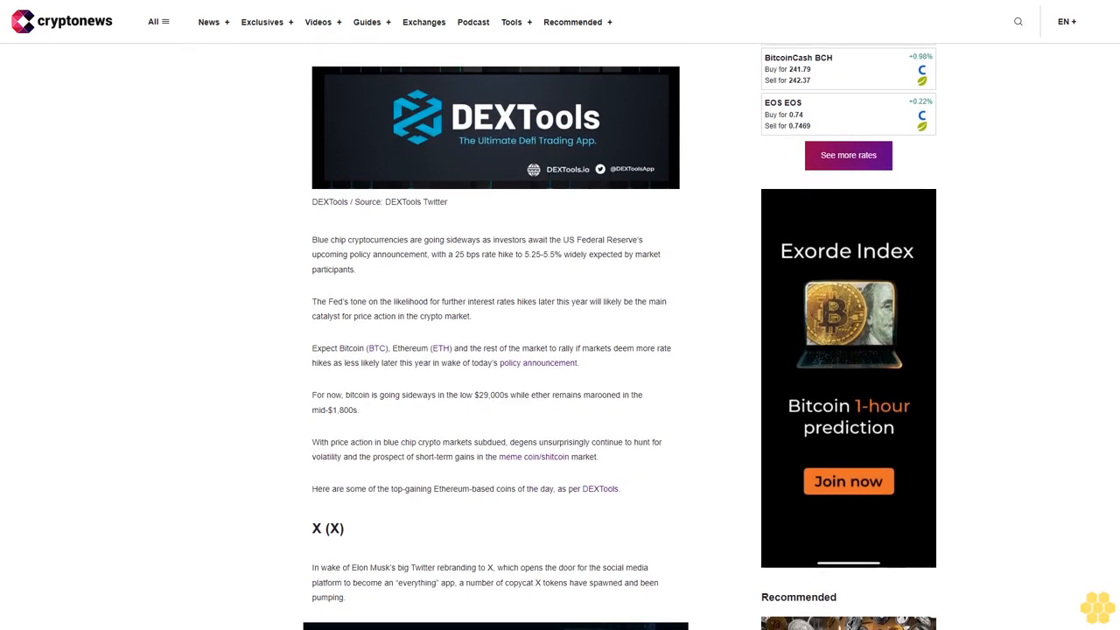
scroll("down", 3)
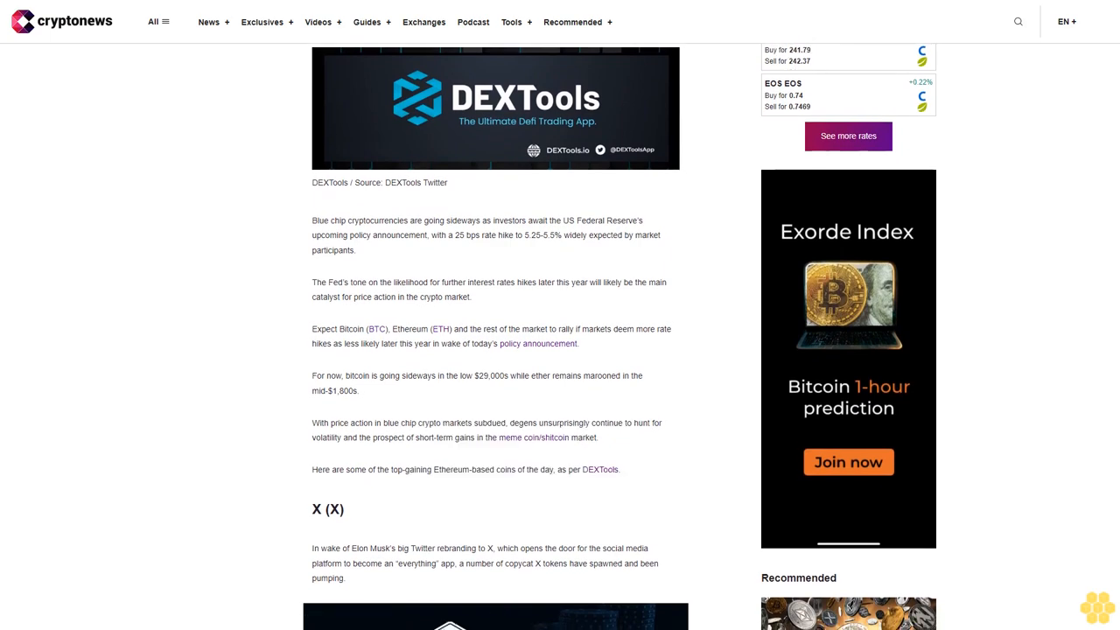
scroll("down", 3)
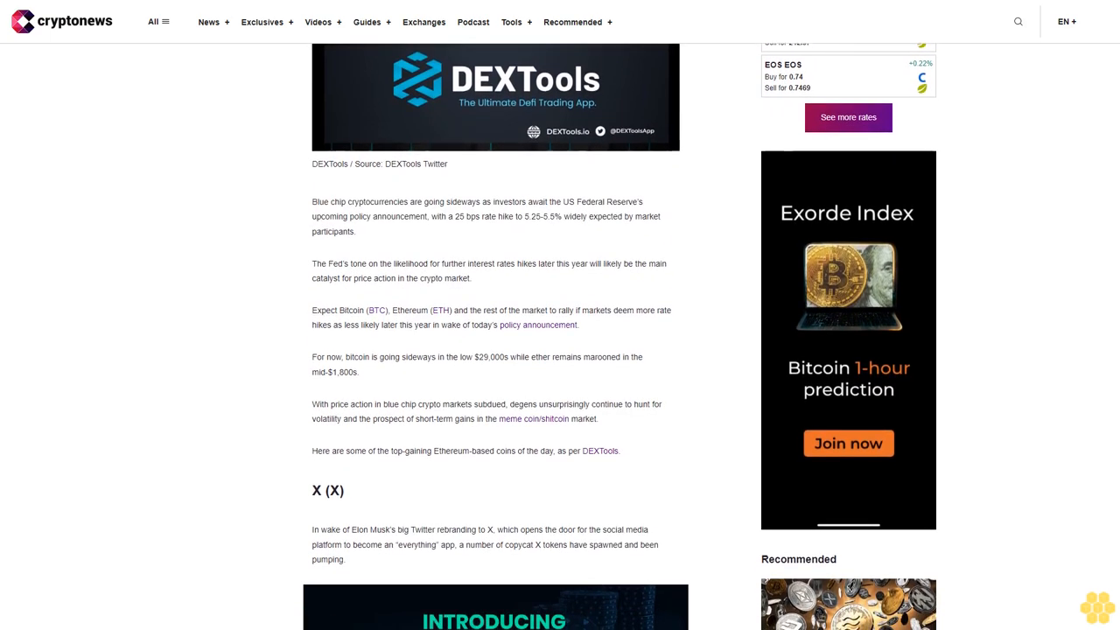
scroll("down", 3)
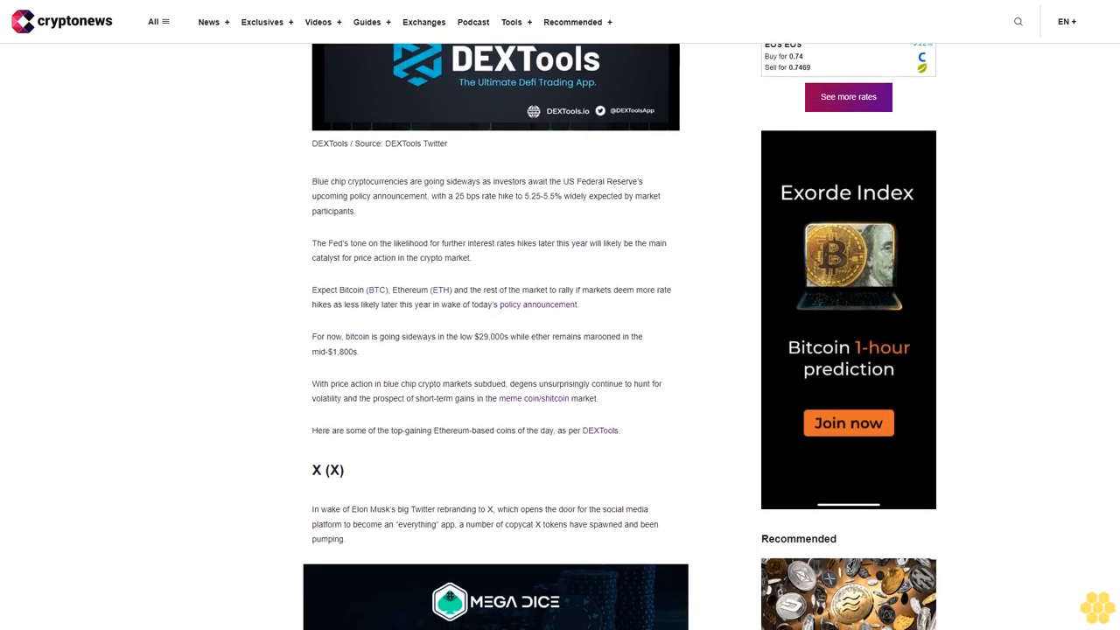
scroll("down", 3)
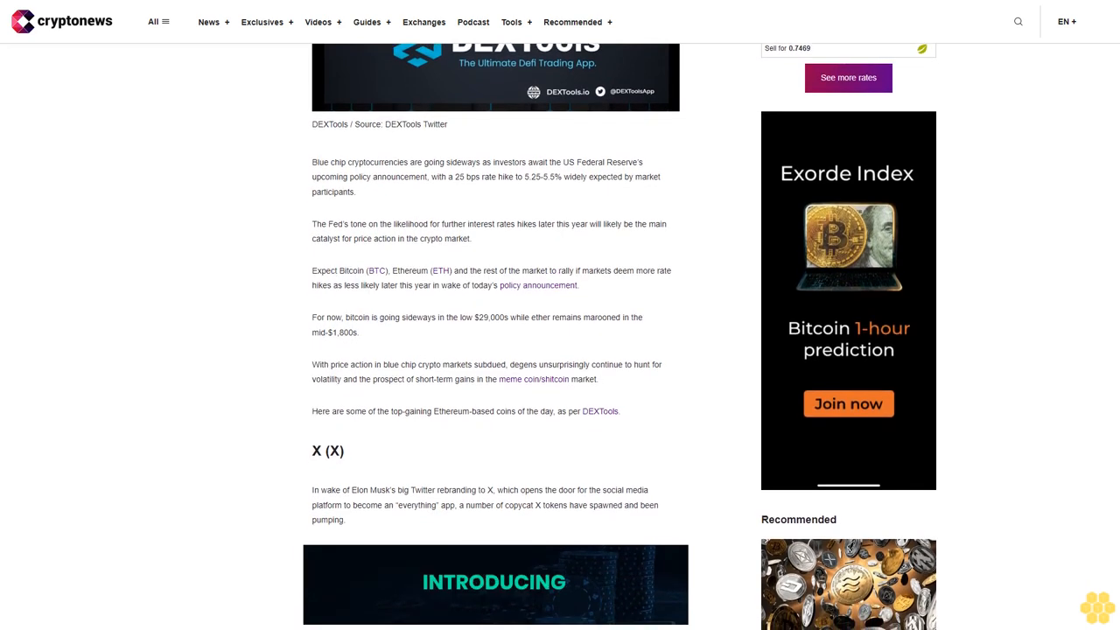
scroll("down", 3)
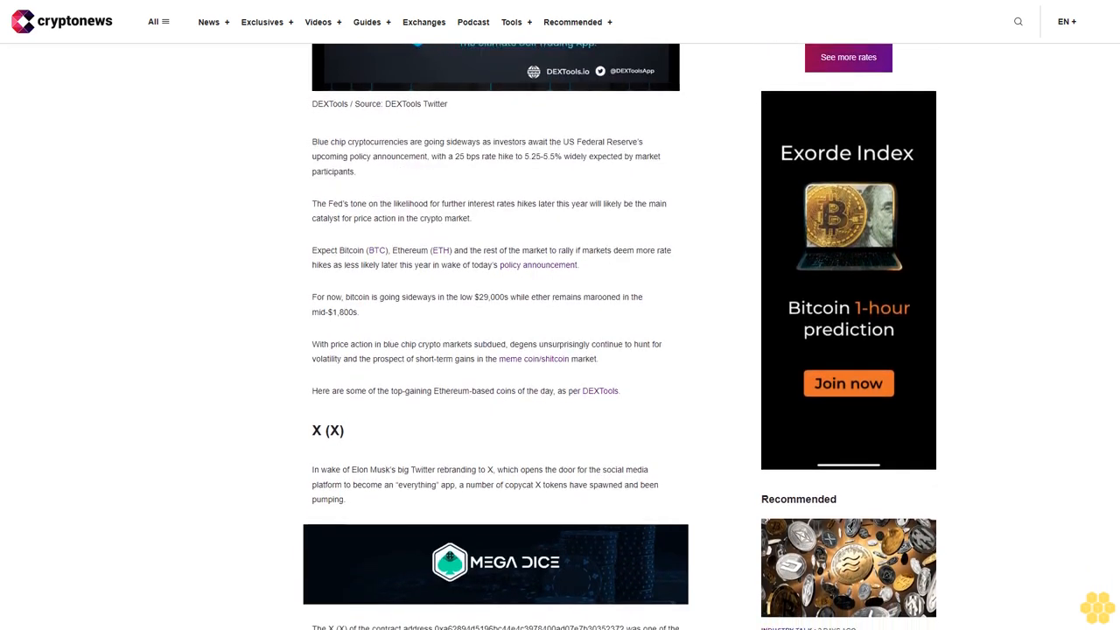
scroll("down", 3)
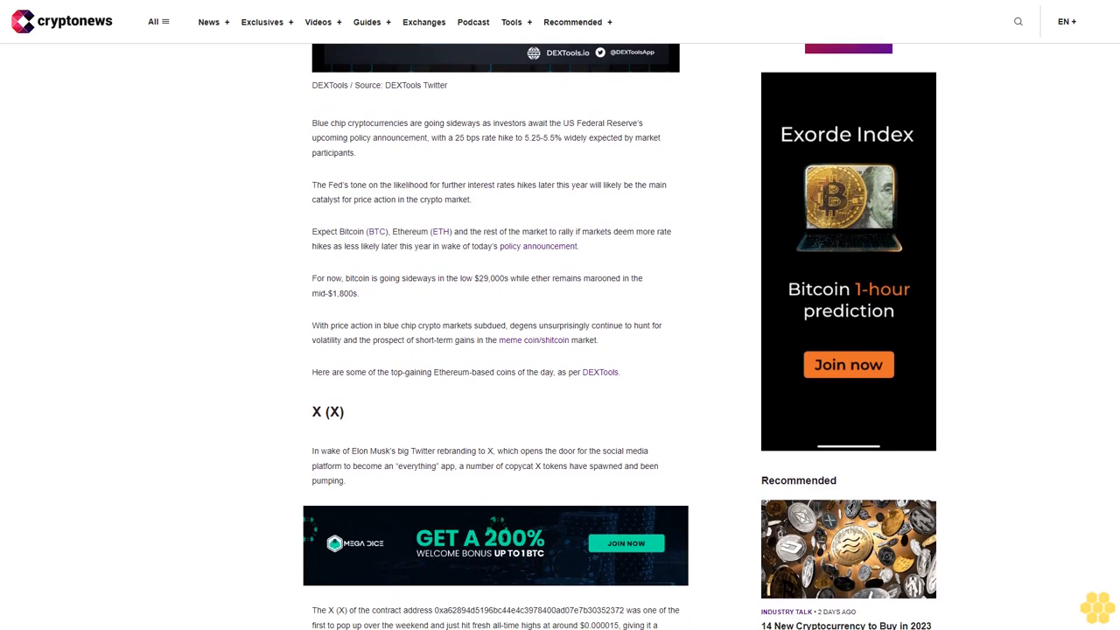
scroll("down", 3)
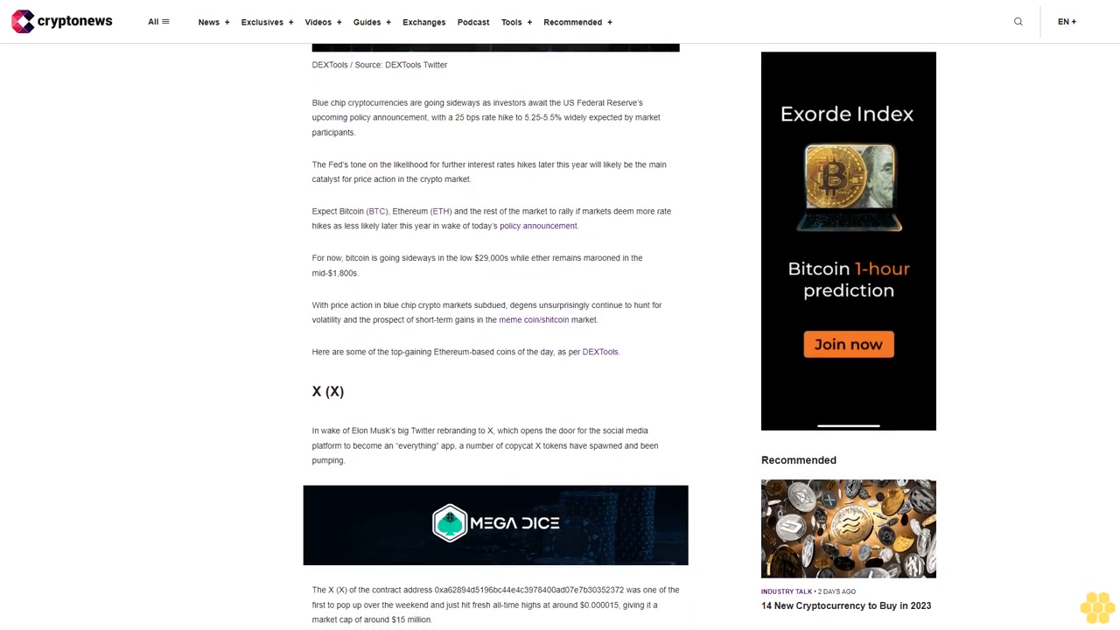
scroll("down", 3)
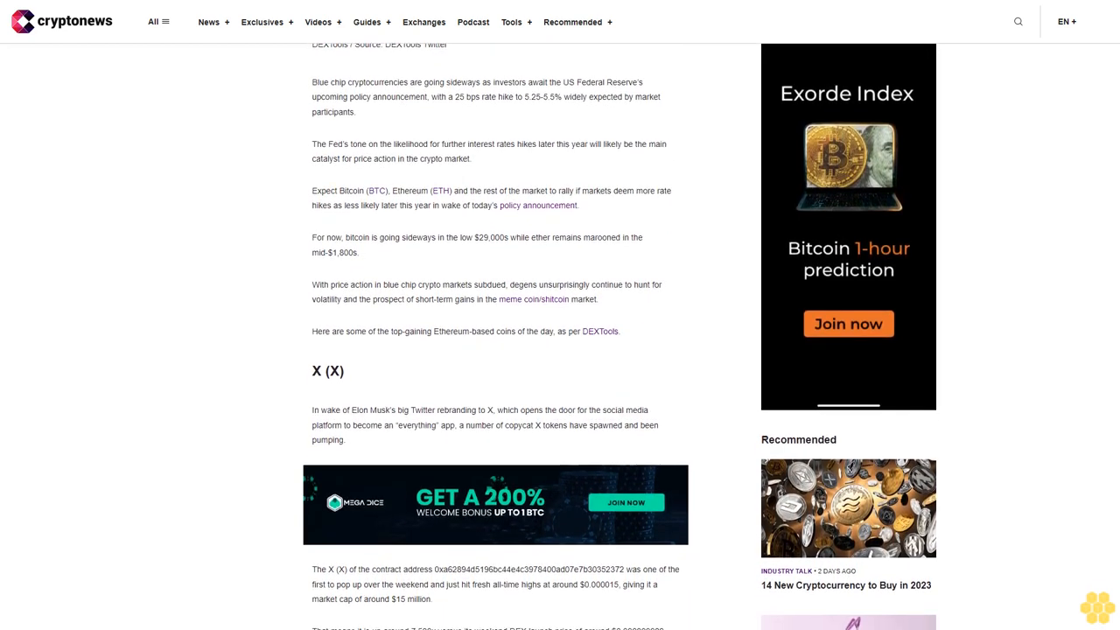
scroll("down", 3)
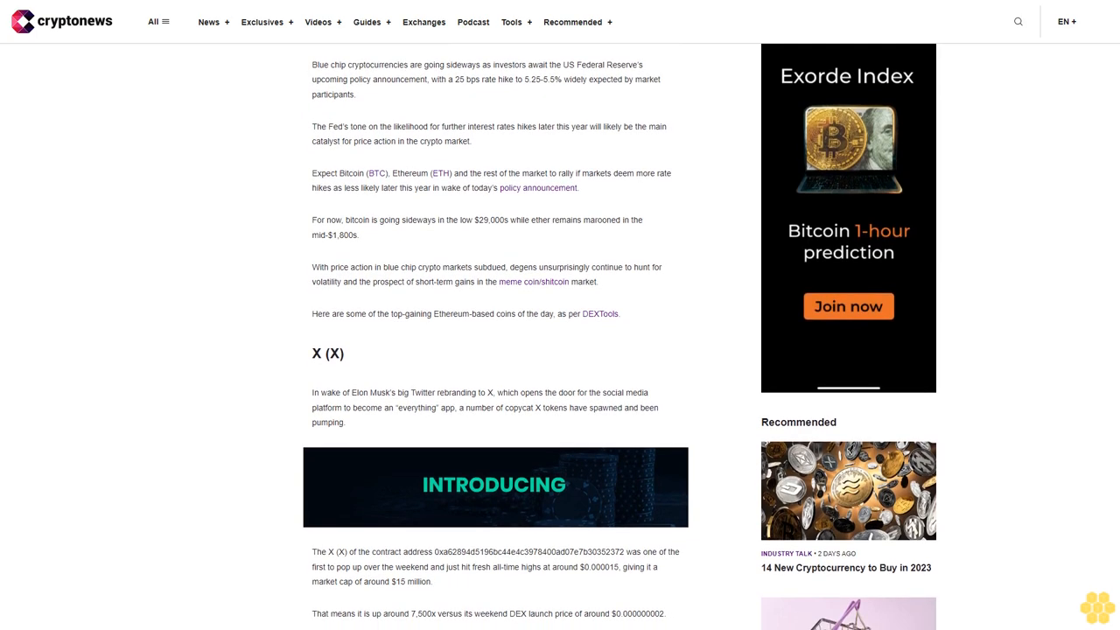
scroll("down", 3)
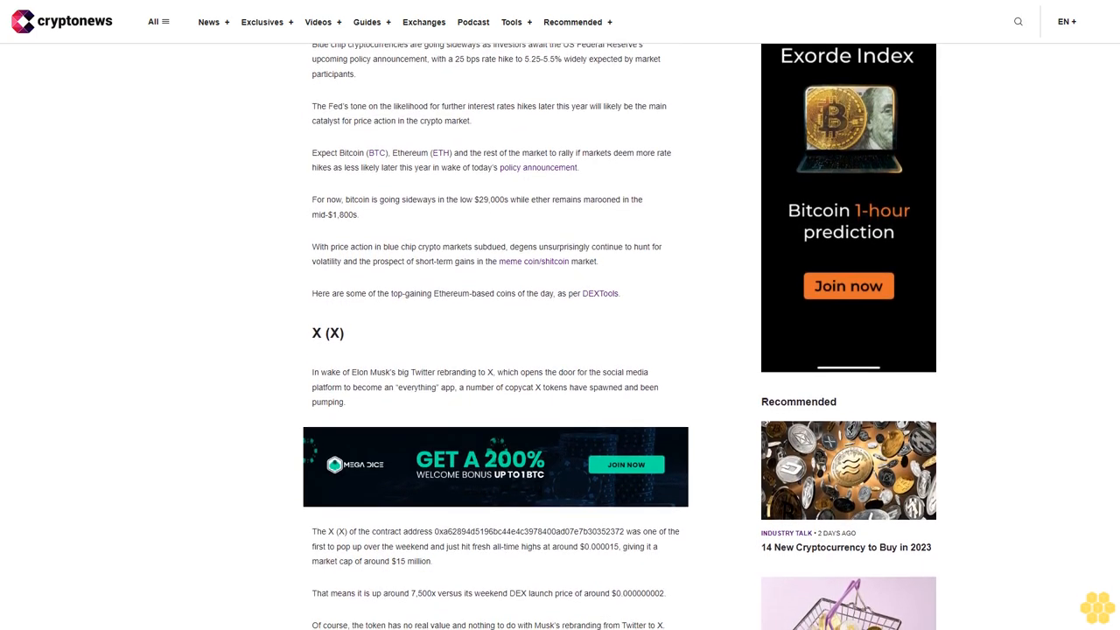
scroll("down", 3)
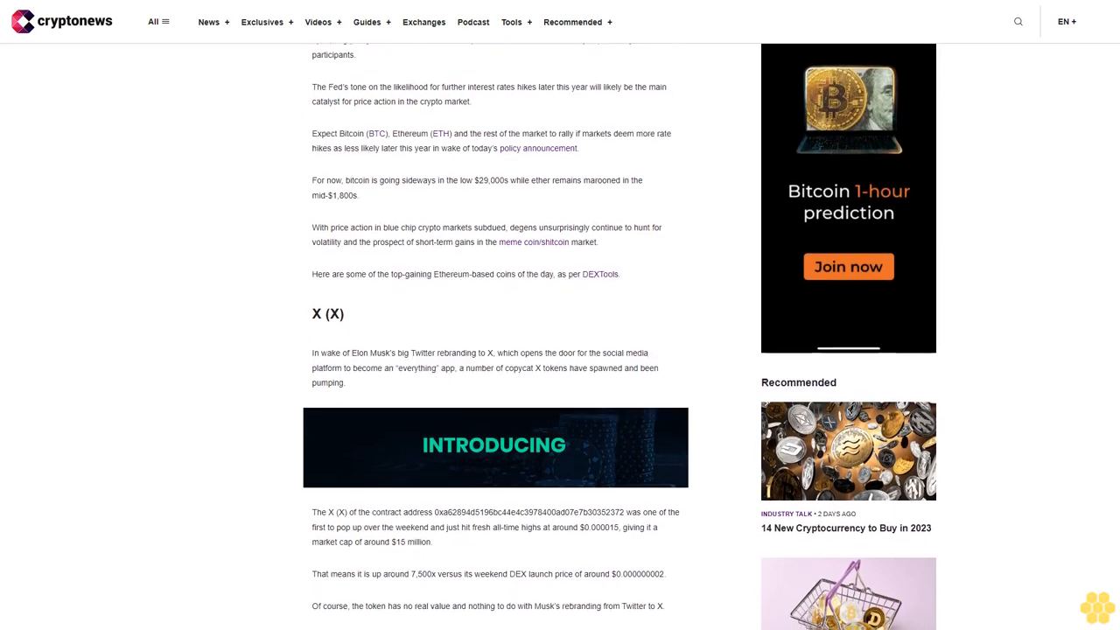
scroll("down", 3)
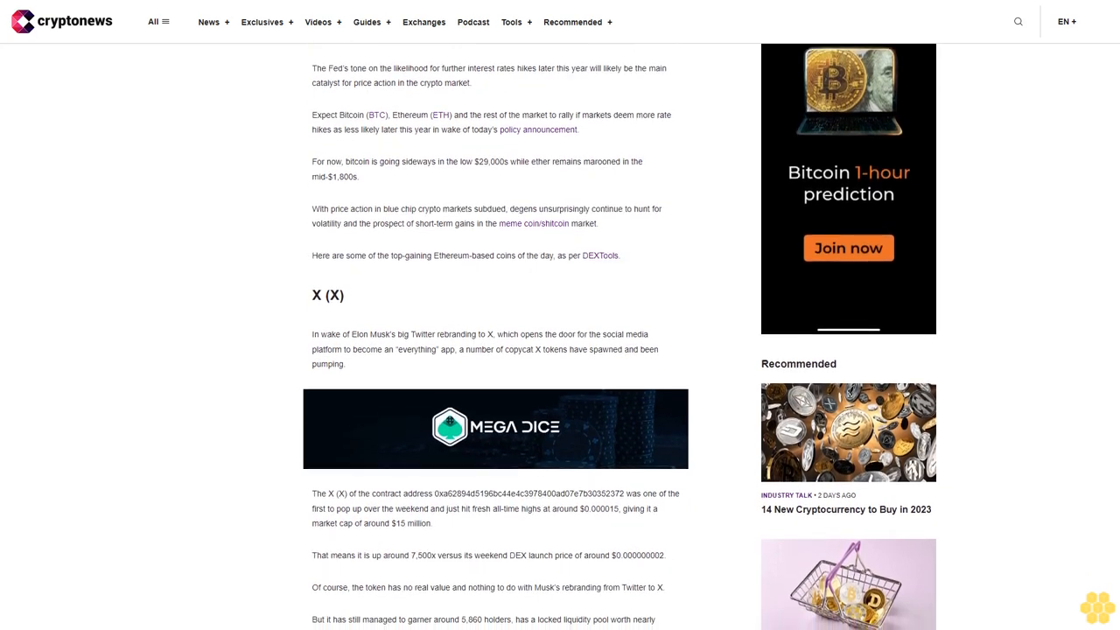
scroll("down", 3)
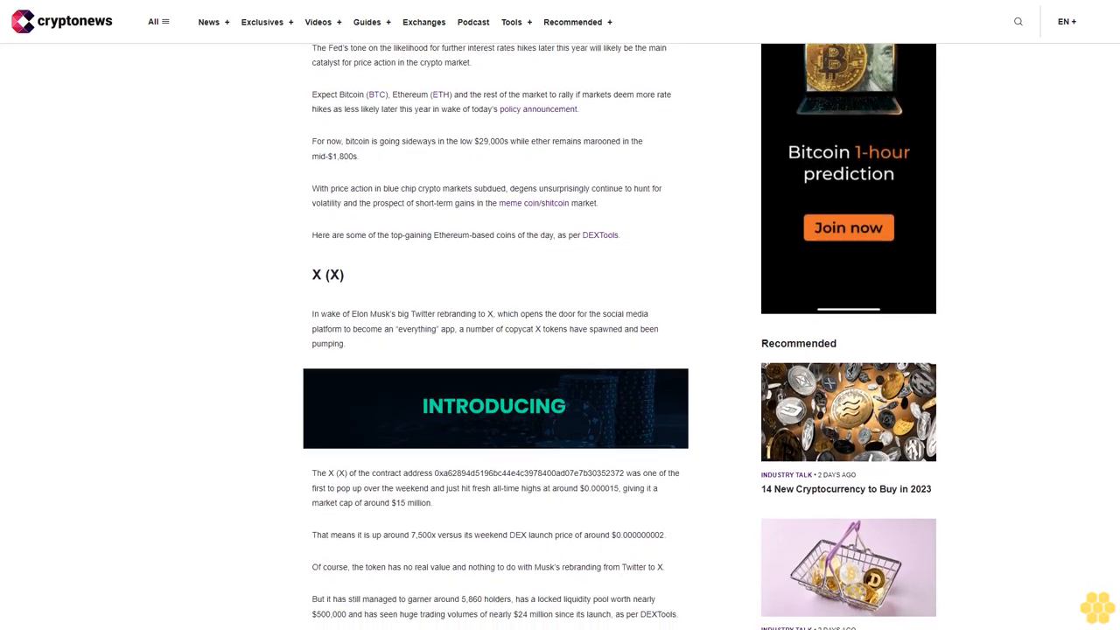
scroll("down", 3)
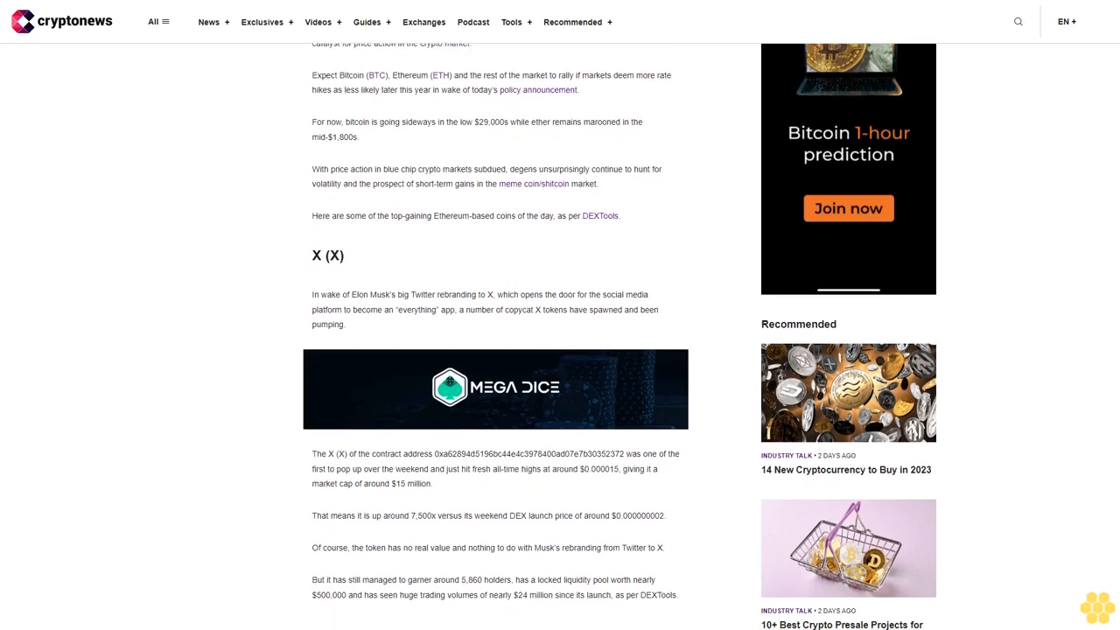
scroll("down", 3)
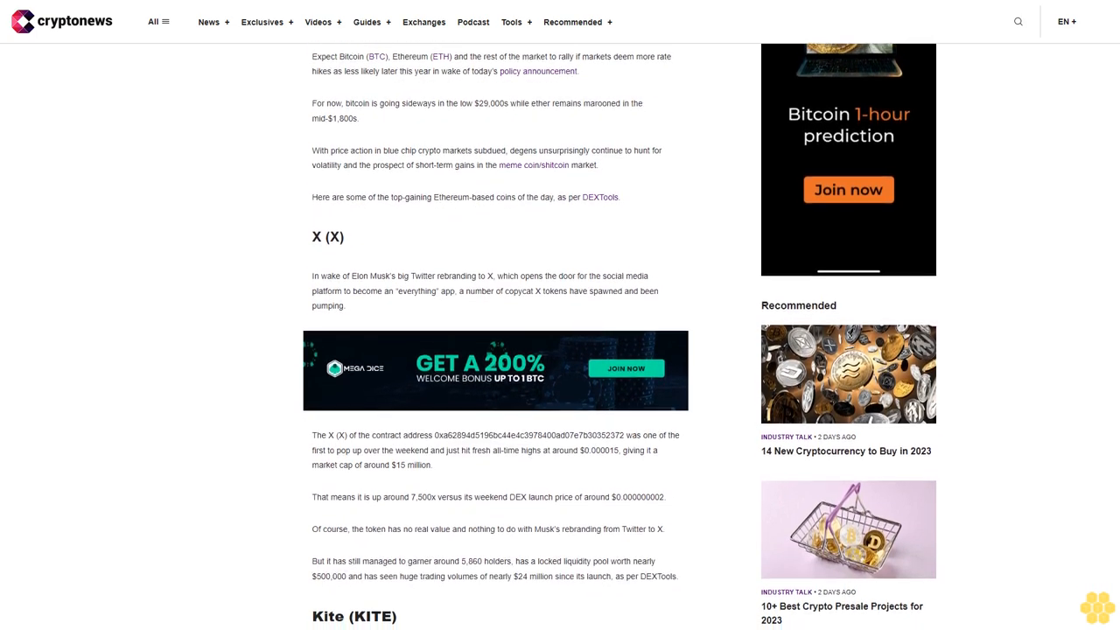
scroll("down", 3)
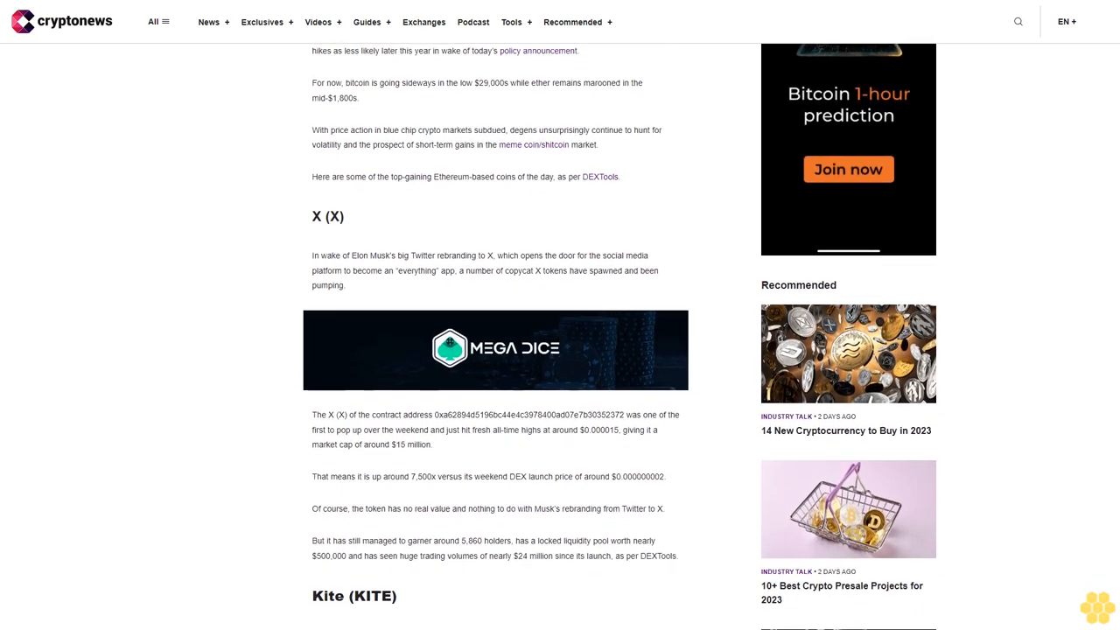
scroll("down", 3)
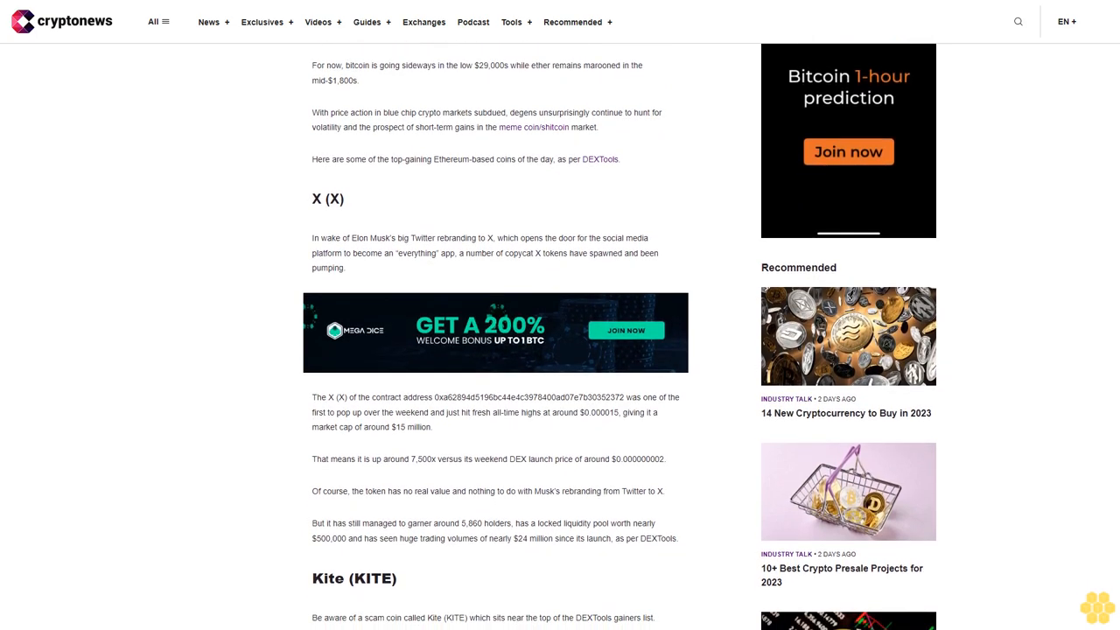
scroll("down", 3)
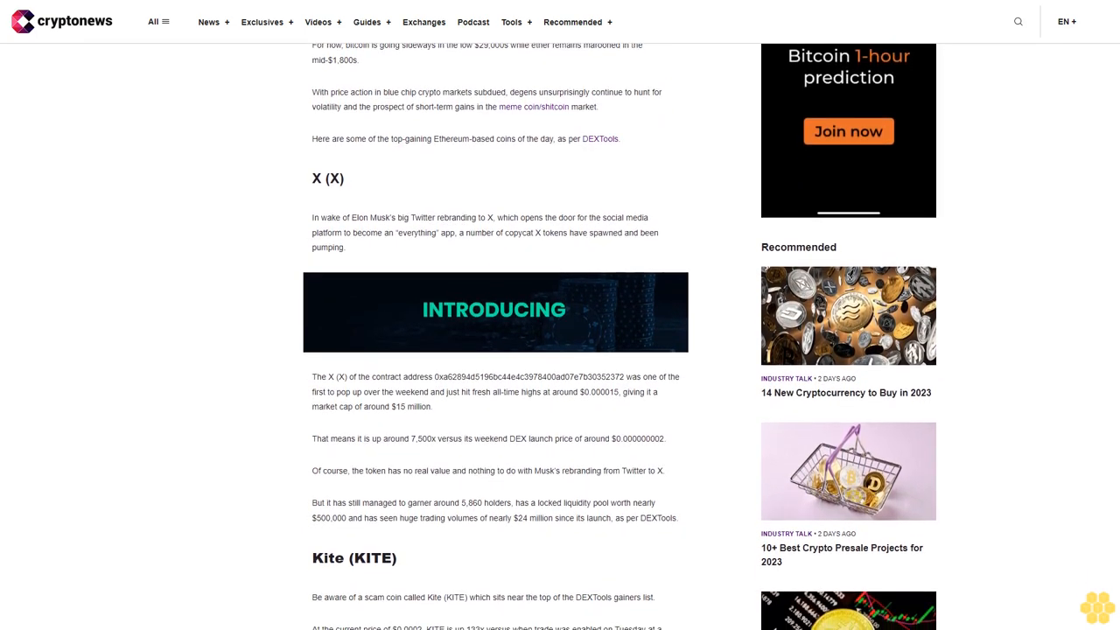
scroll("down", 3)
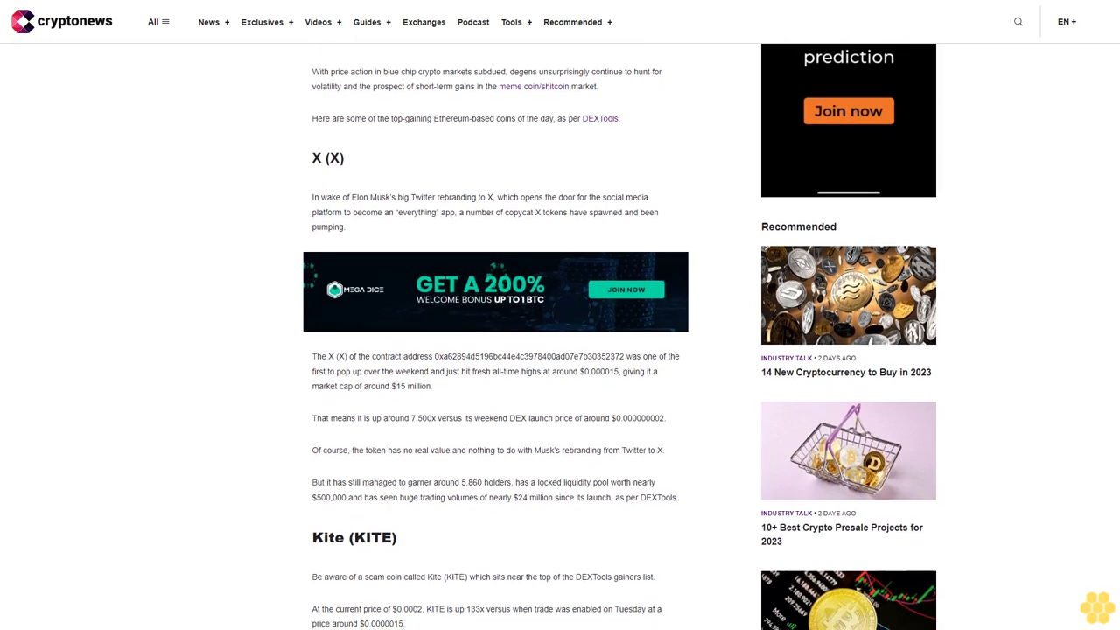
scroll("down", 3)
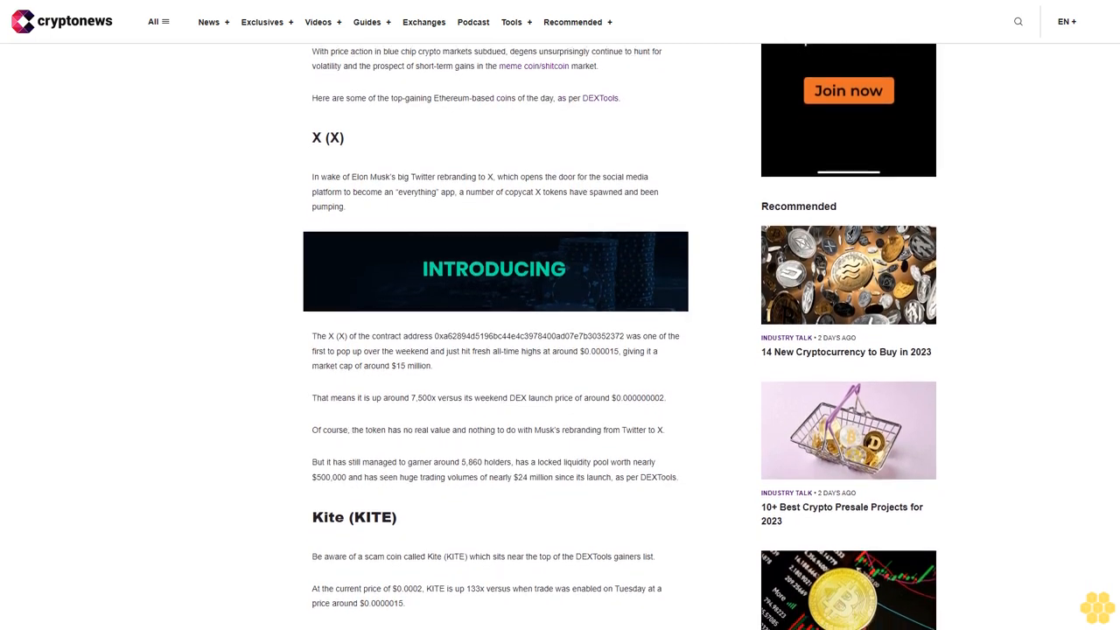
scroll("down", 3)
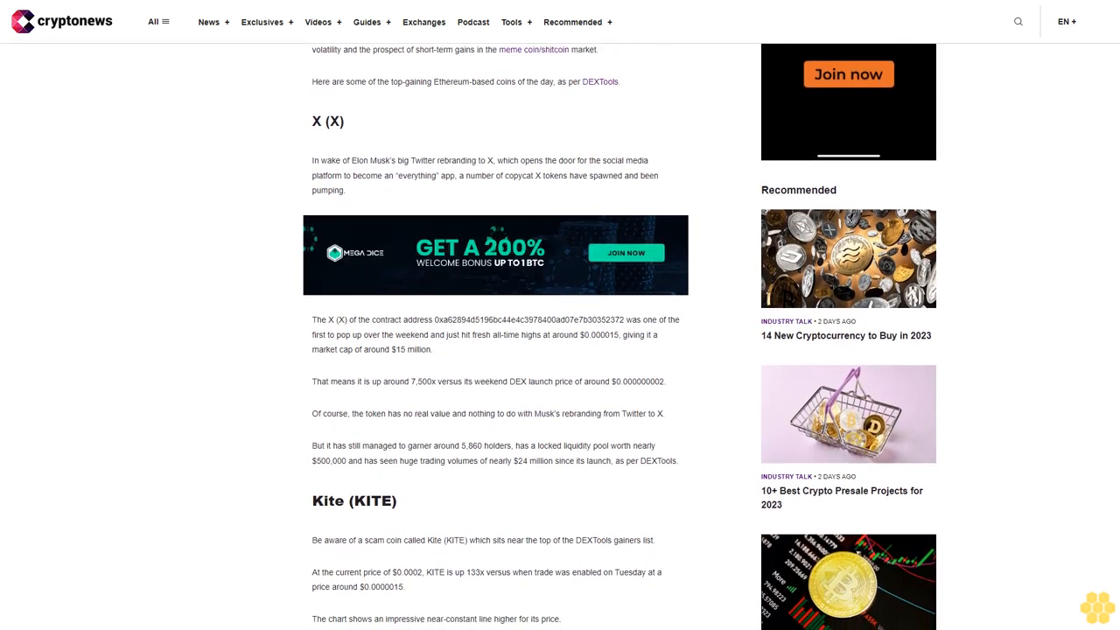
scroll("down", 3)
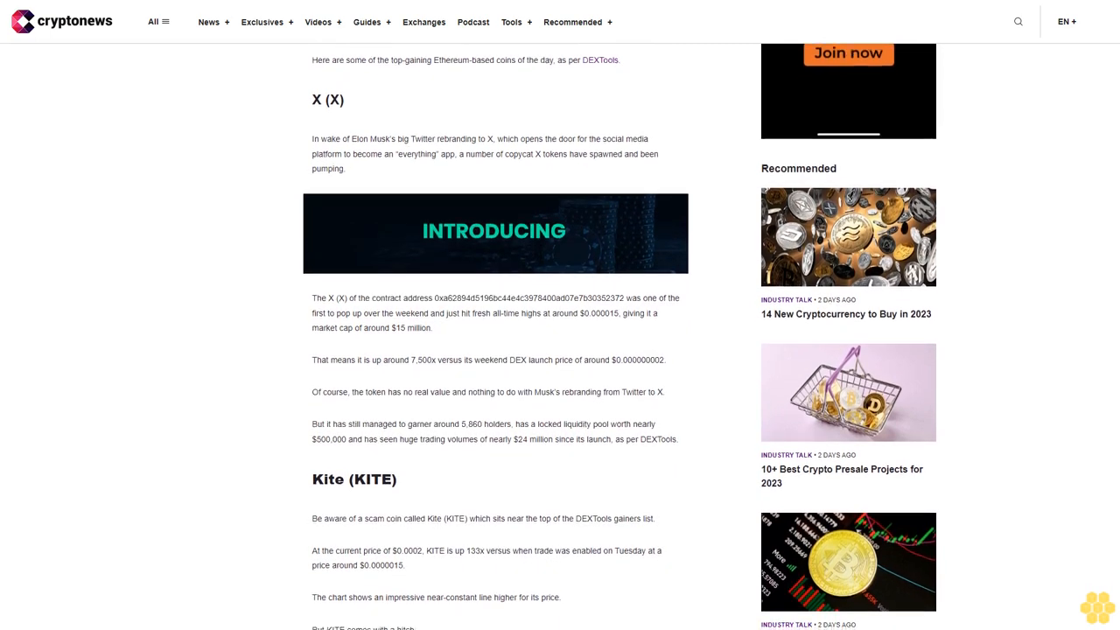
scroll("down", 3)
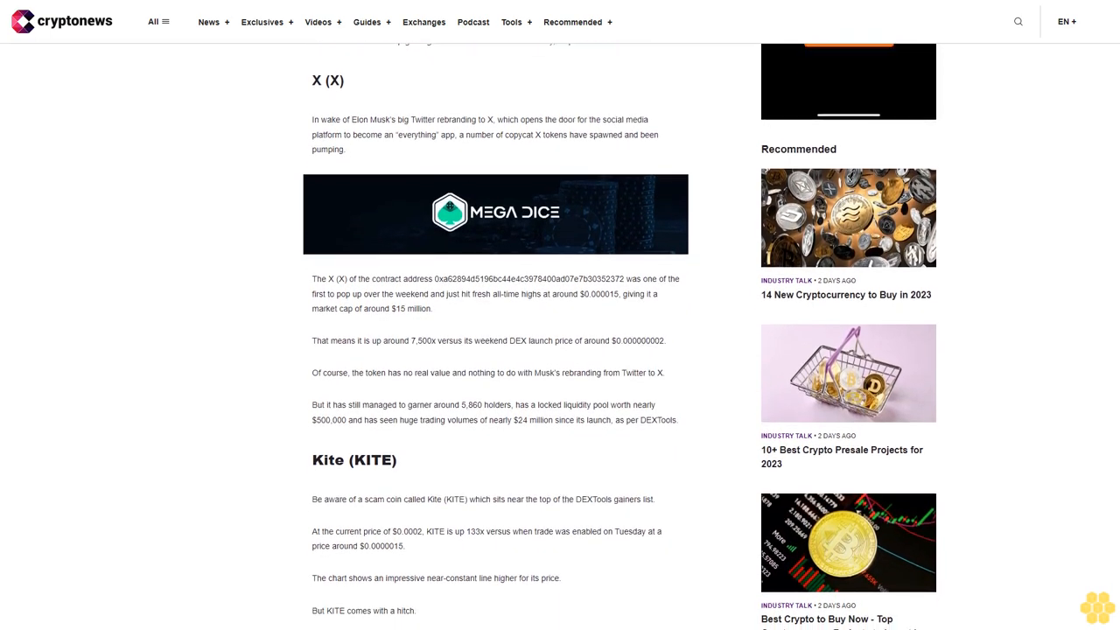
scroll("down", 3)
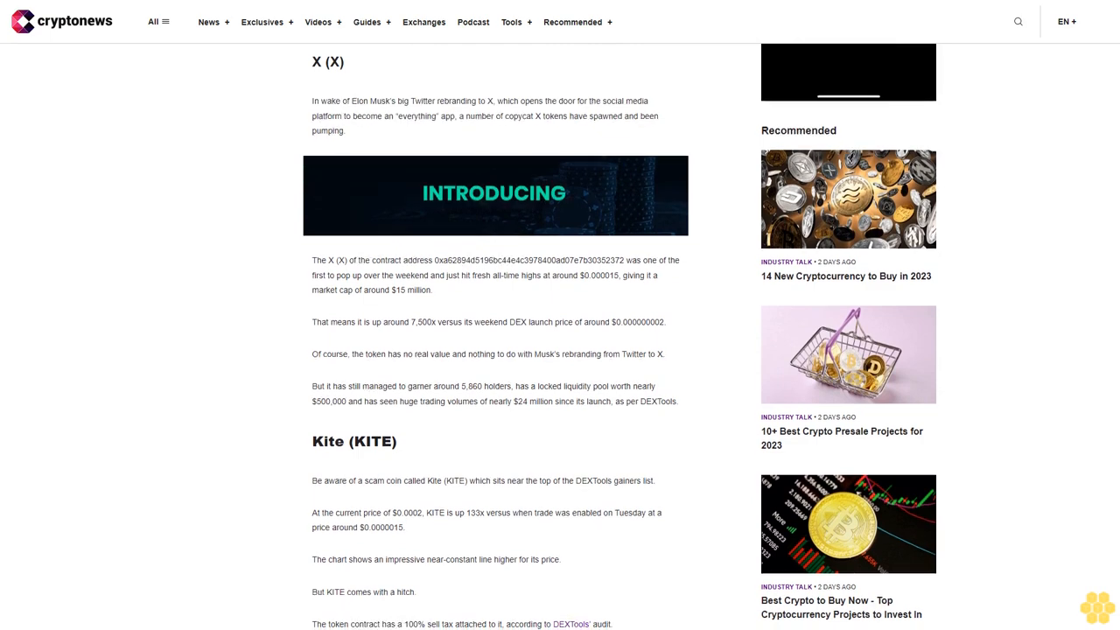
scroll("down", 3)
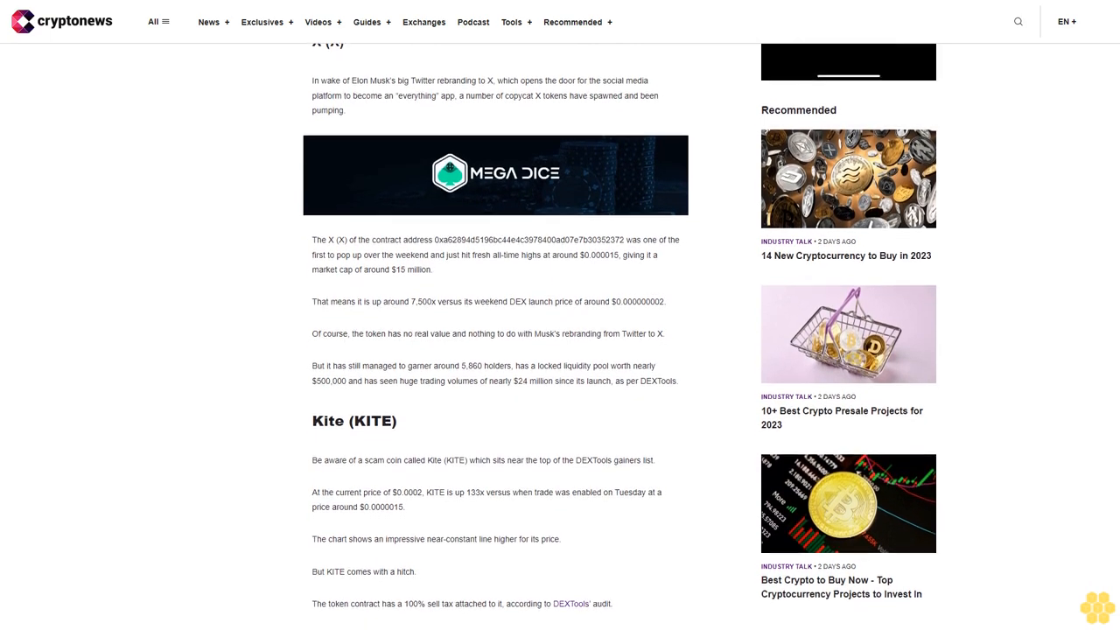
scroll("down", 3)
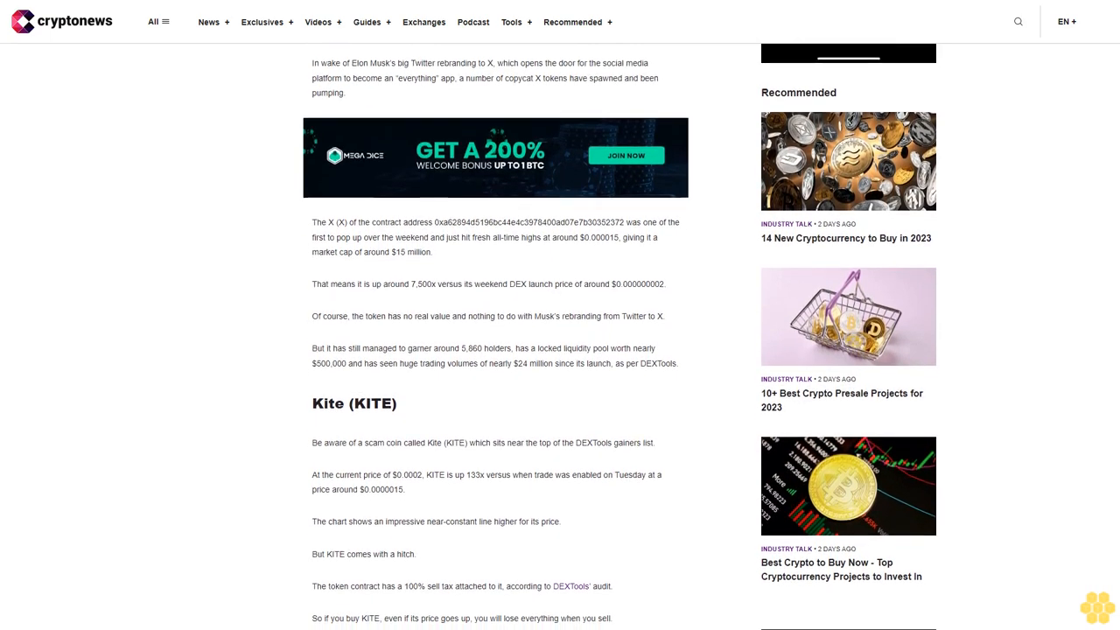
scroll("down", 3)
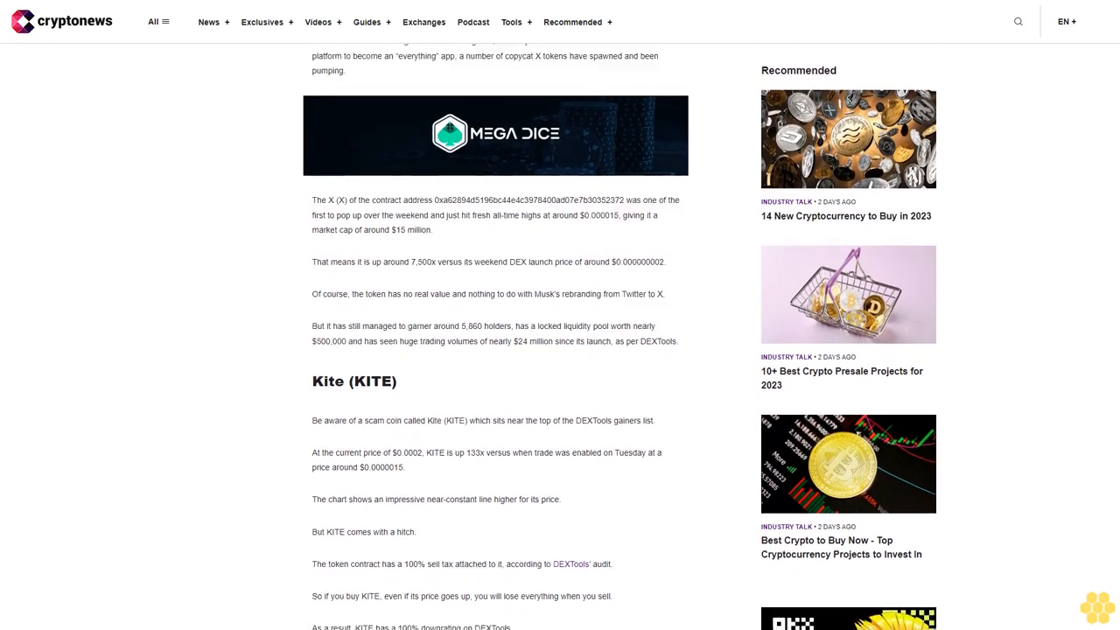
scroll("down", 3)
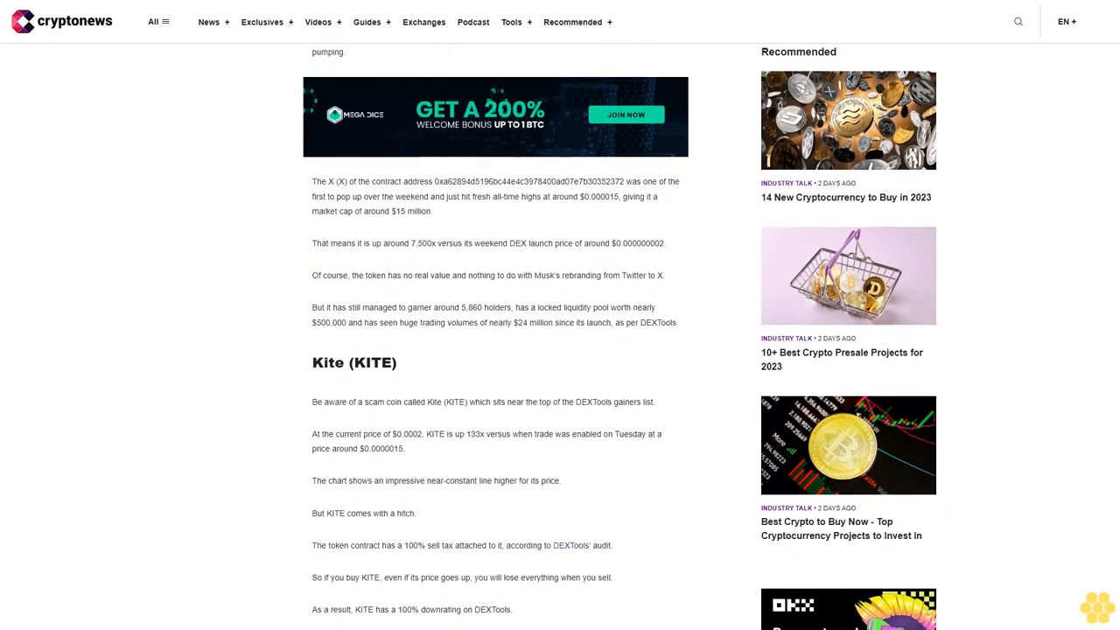
scroll("down", 3)
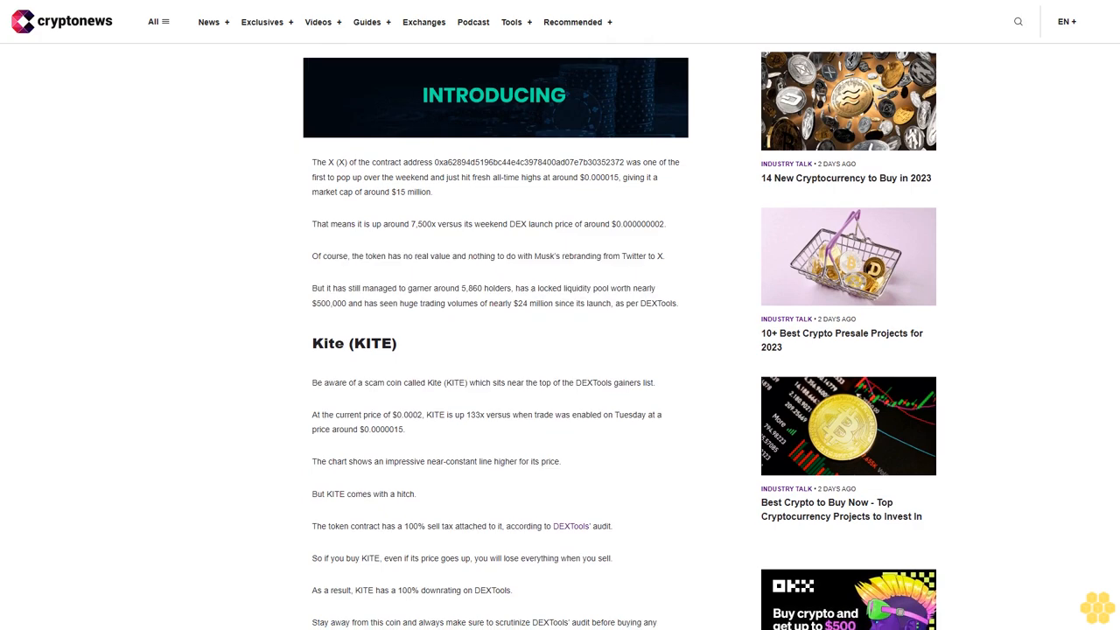
scroll("down", 3)
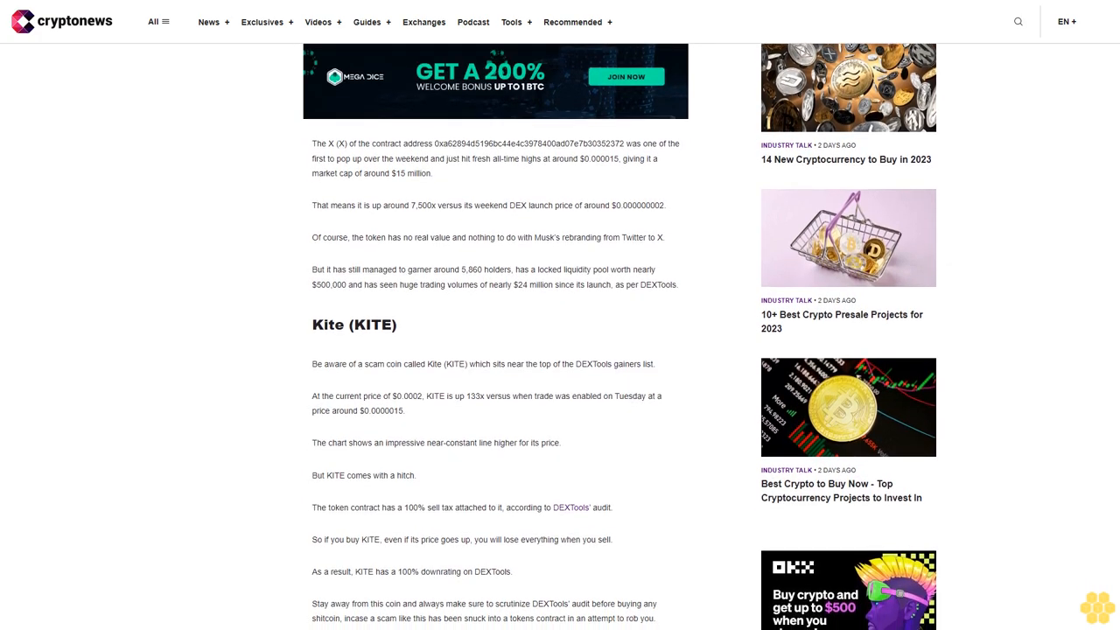
scroll("down", 3)
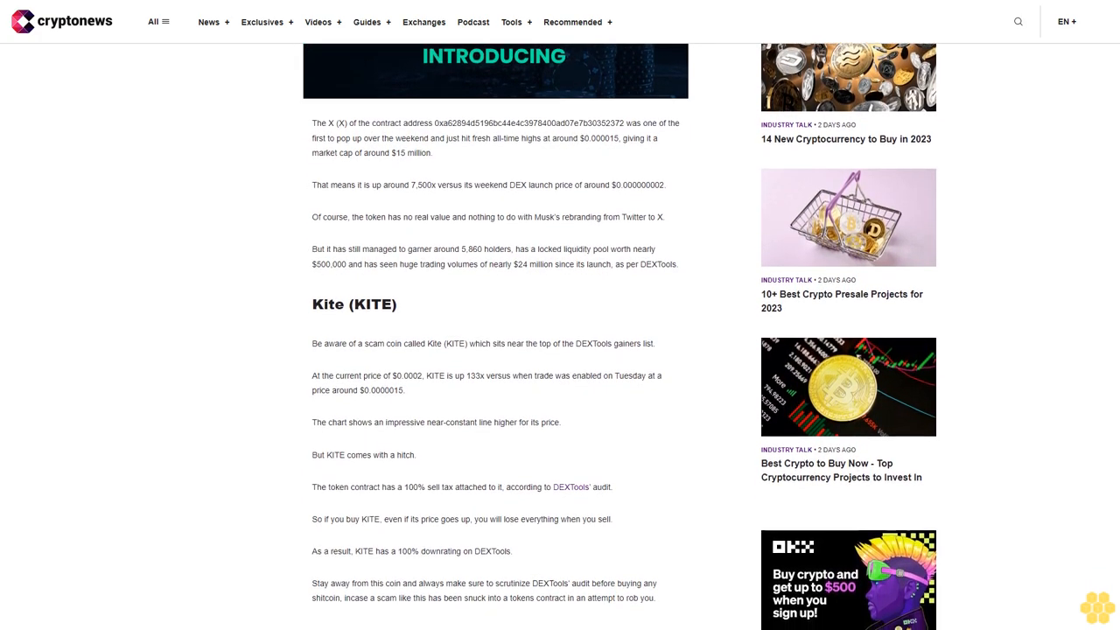
scroll("down", 3)
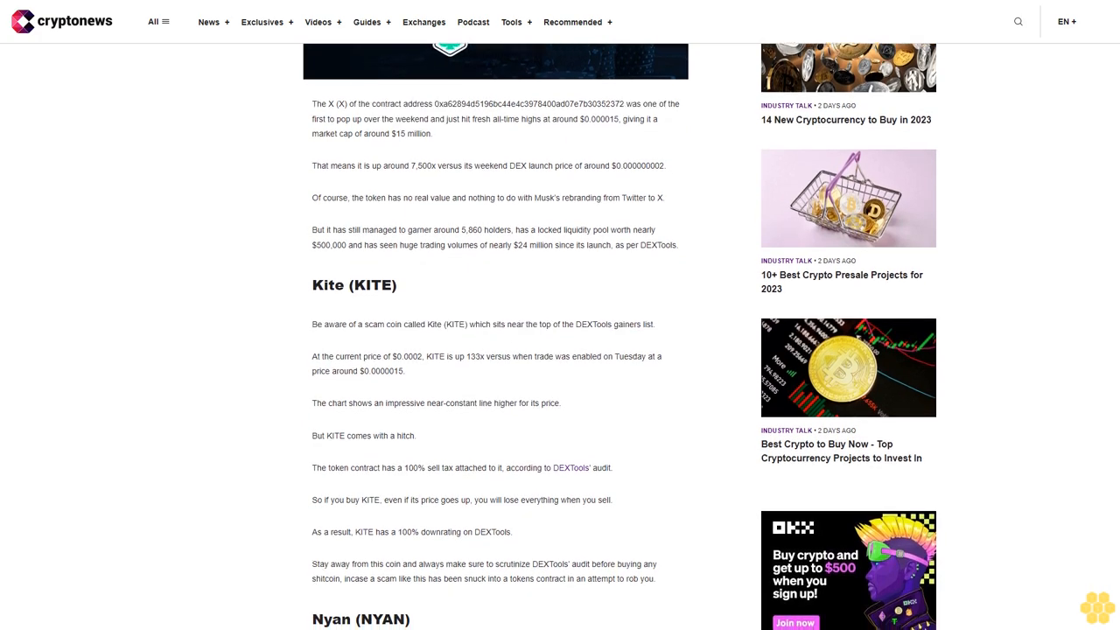
scroll("down", 3)
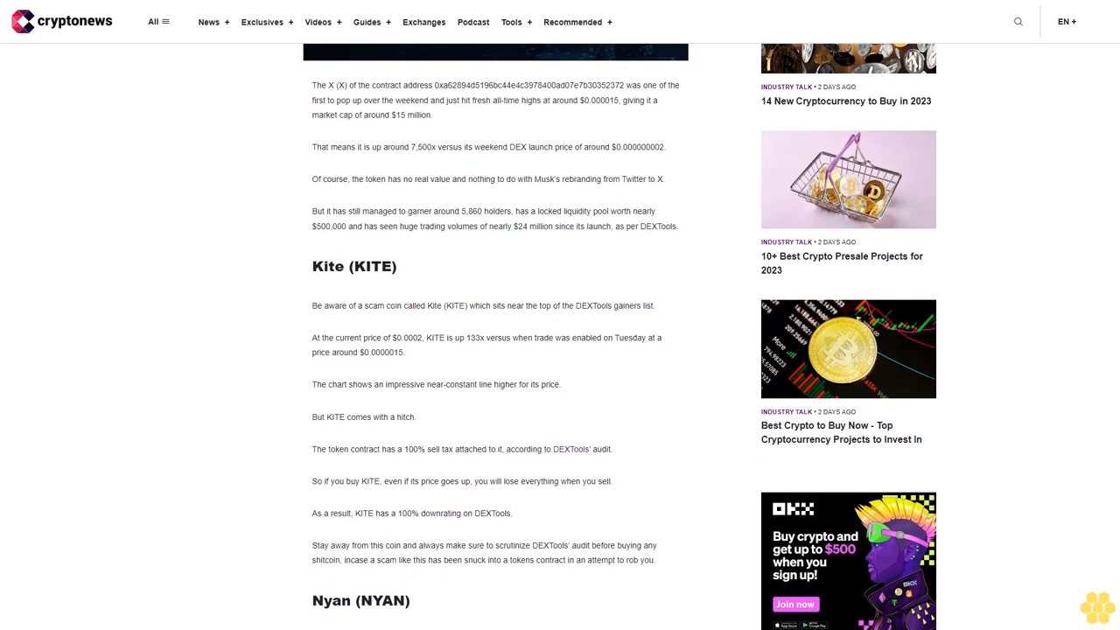
scroll("down", 3)
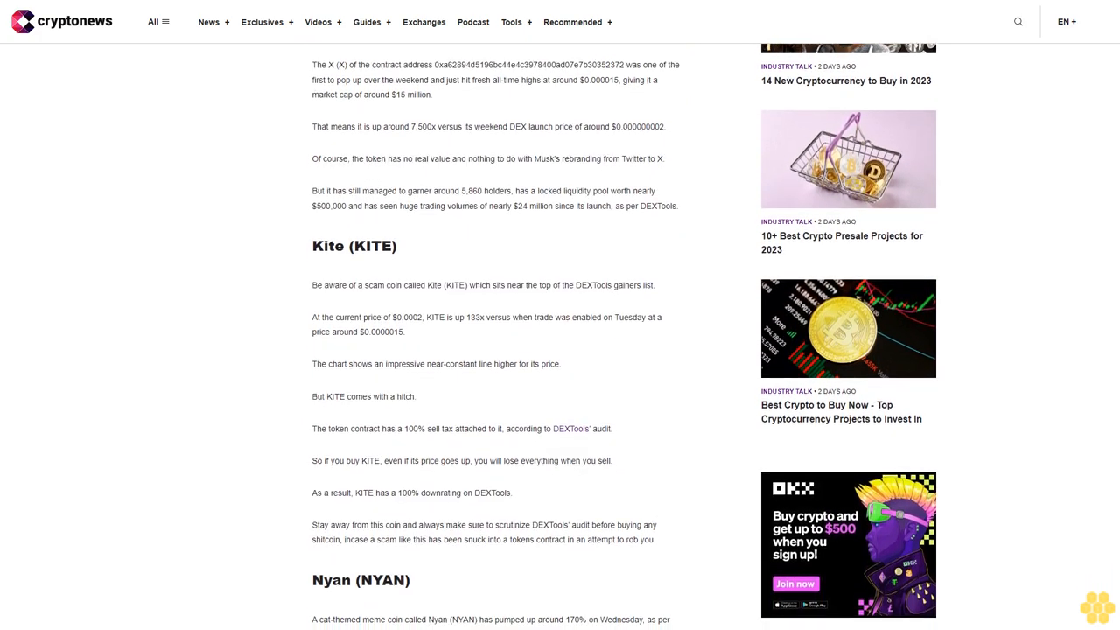
scroll("down", 3)
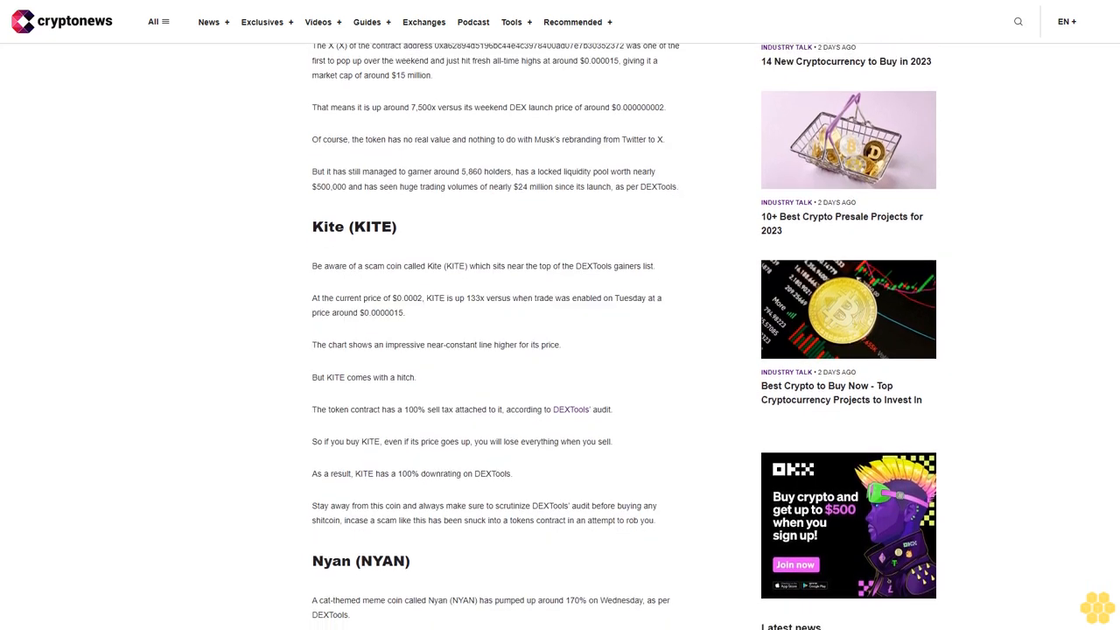
scroll("down", 3)
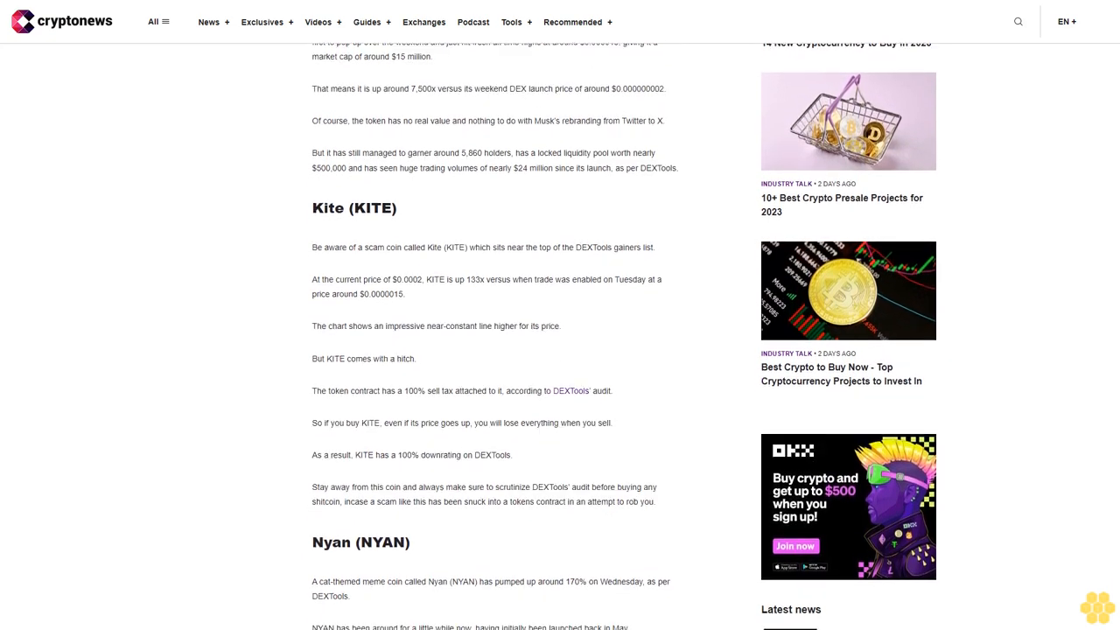
scroll("down", 3)
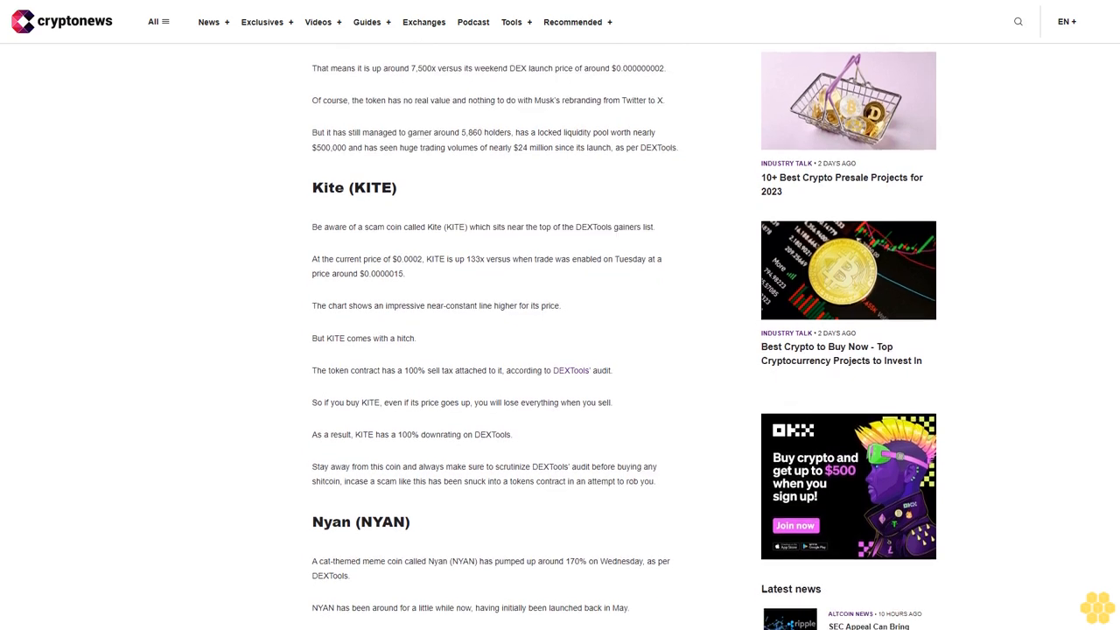
scroll("down", 3)
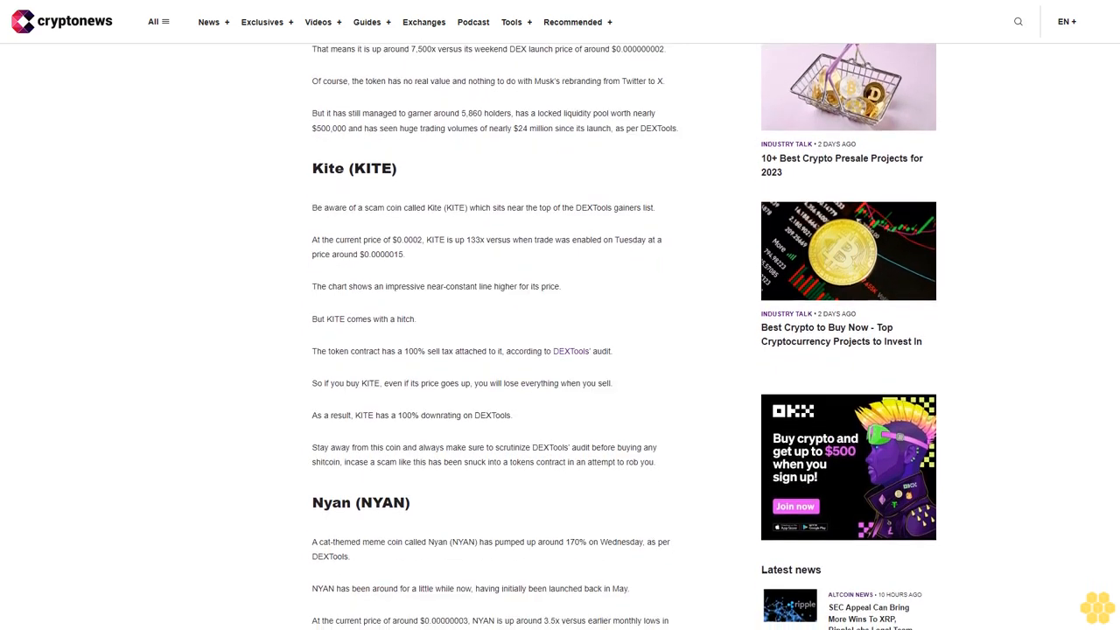
scroll("down", 3)
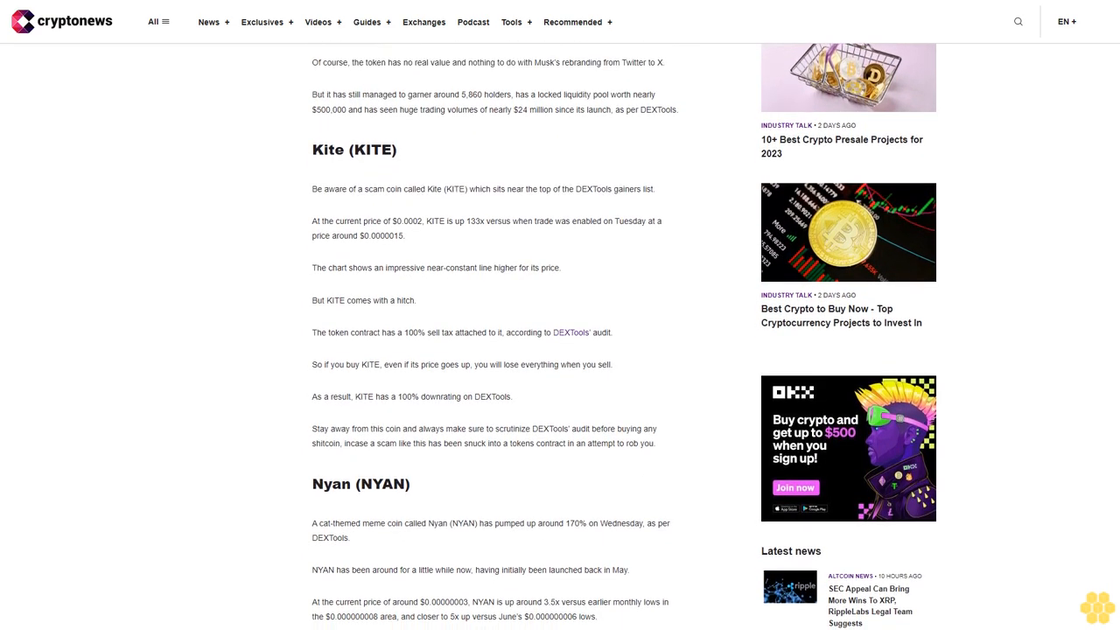
scroll("down", 3)
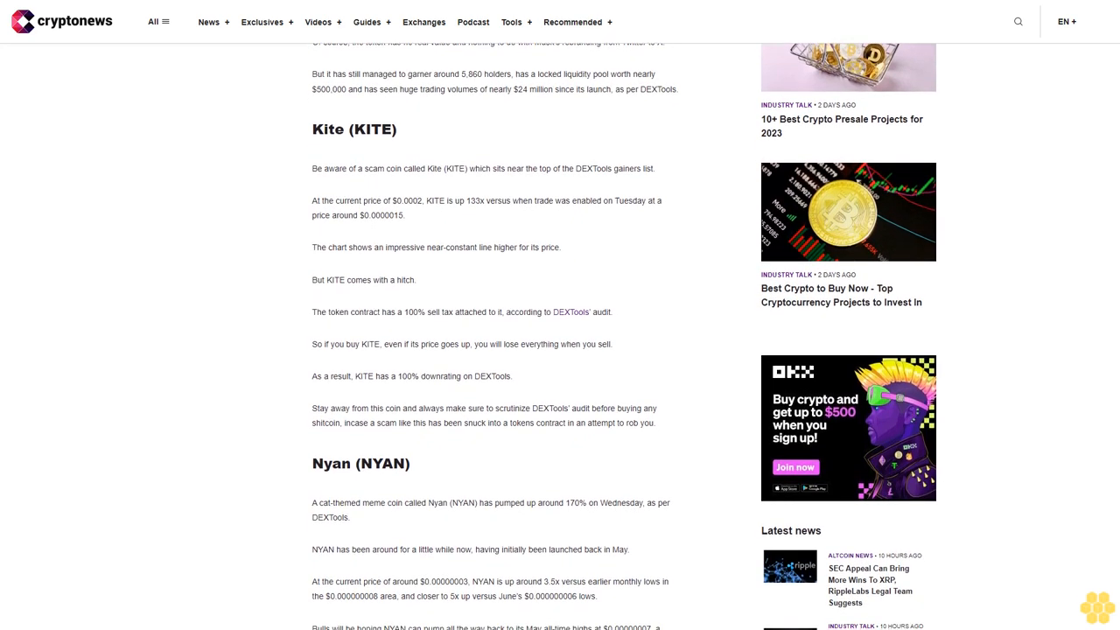
scroll("down", 3)
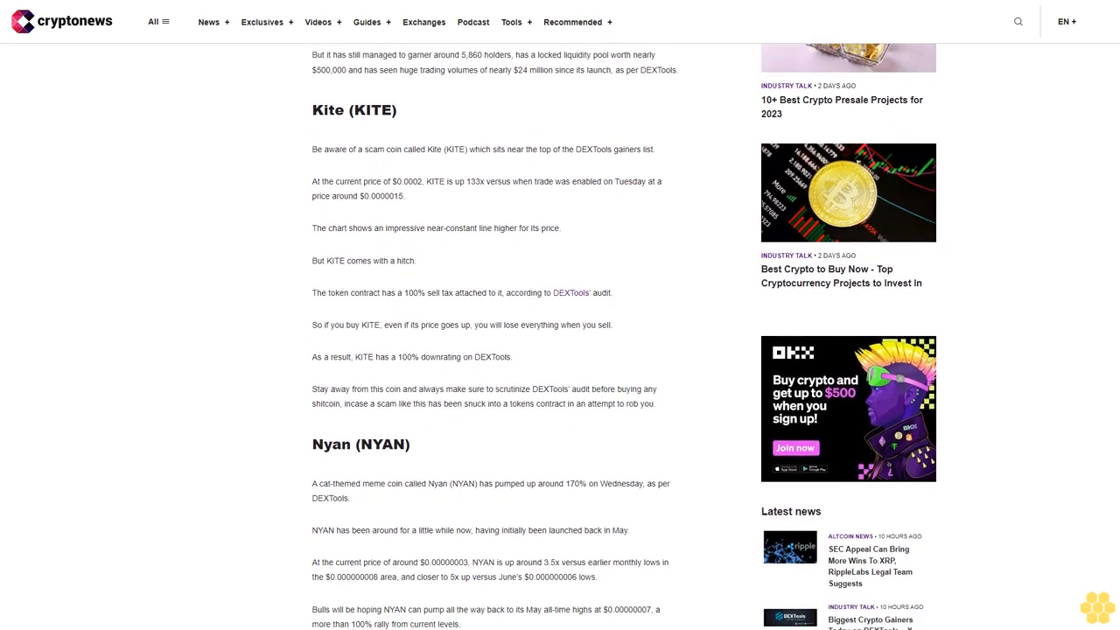
scroll("down", 3)
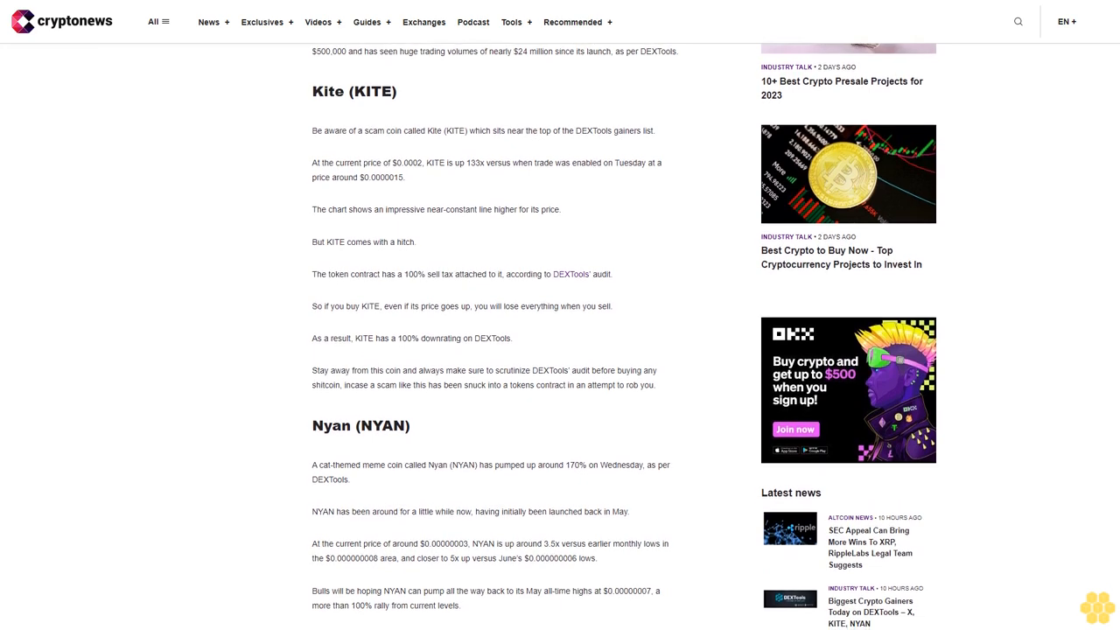
scroll("down", 3)
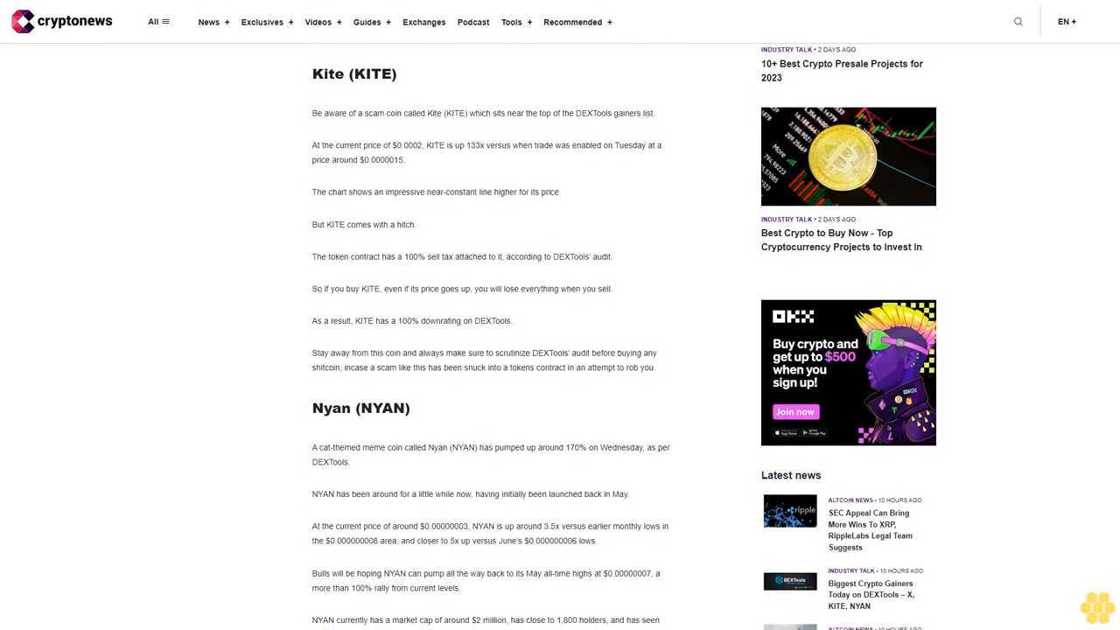
scroll("down", 3)
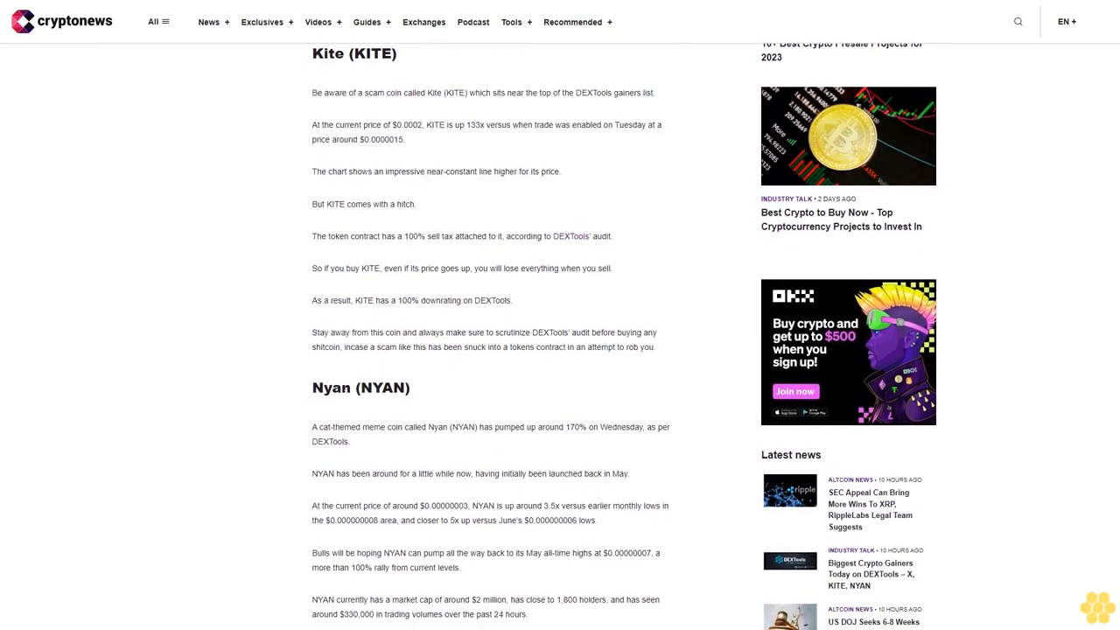
scroll("down", 3)
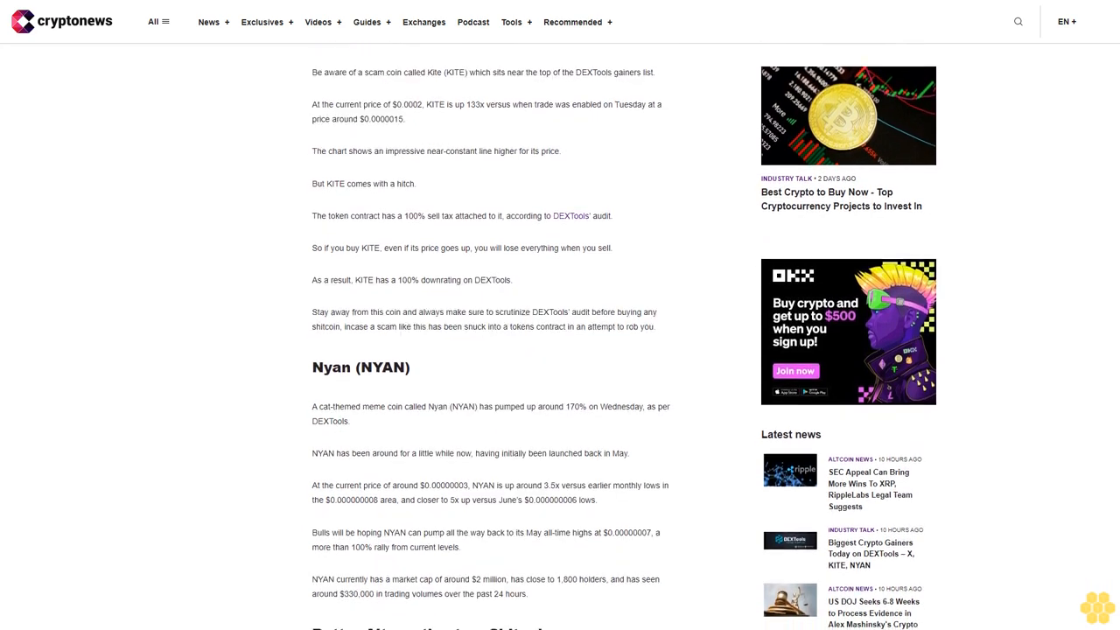
scroll("down", 3)
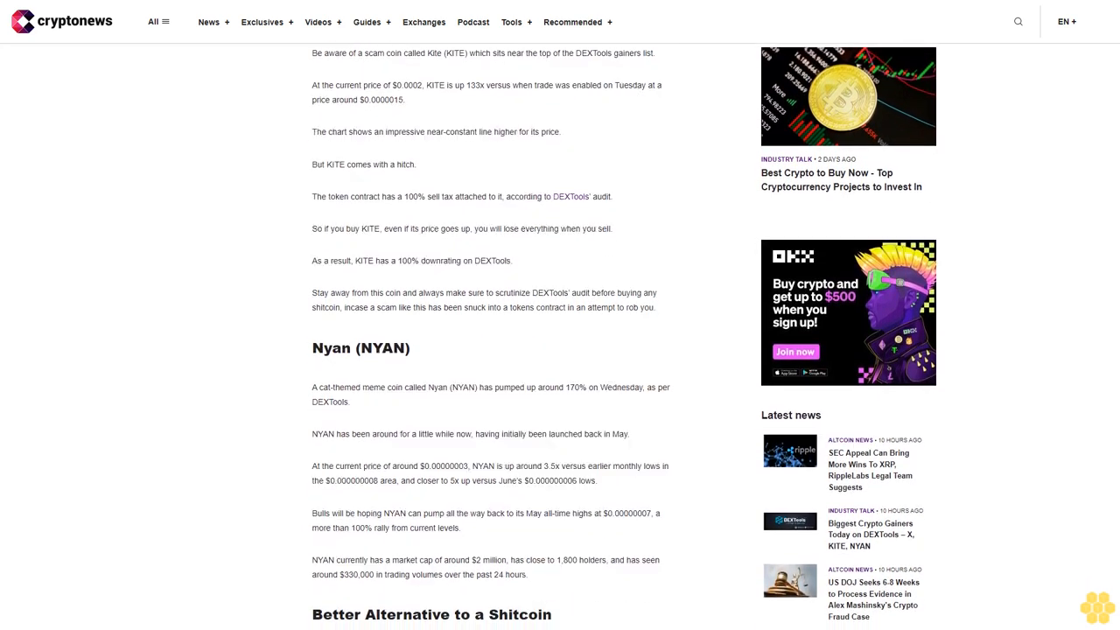
scroll("down", 3)
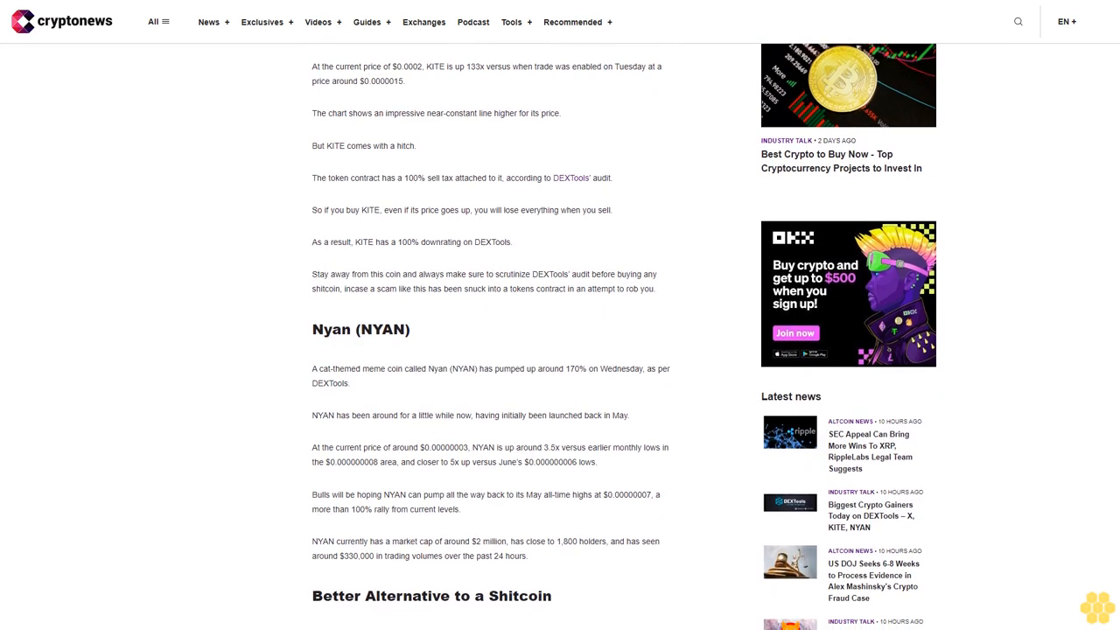
scroll("down", 3)
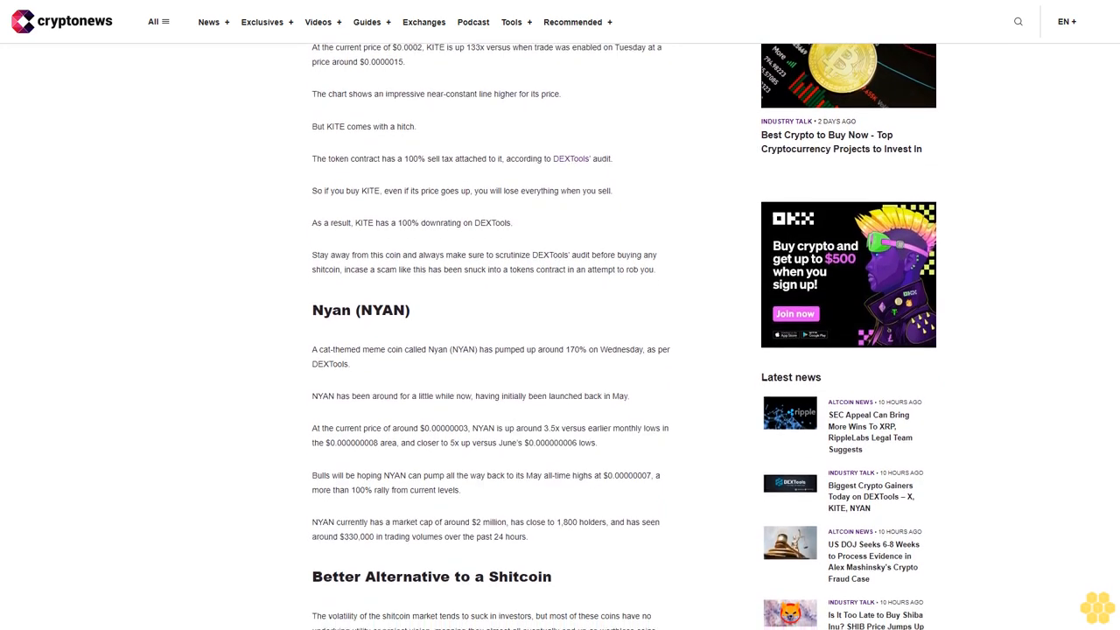
scroll("down", 3)
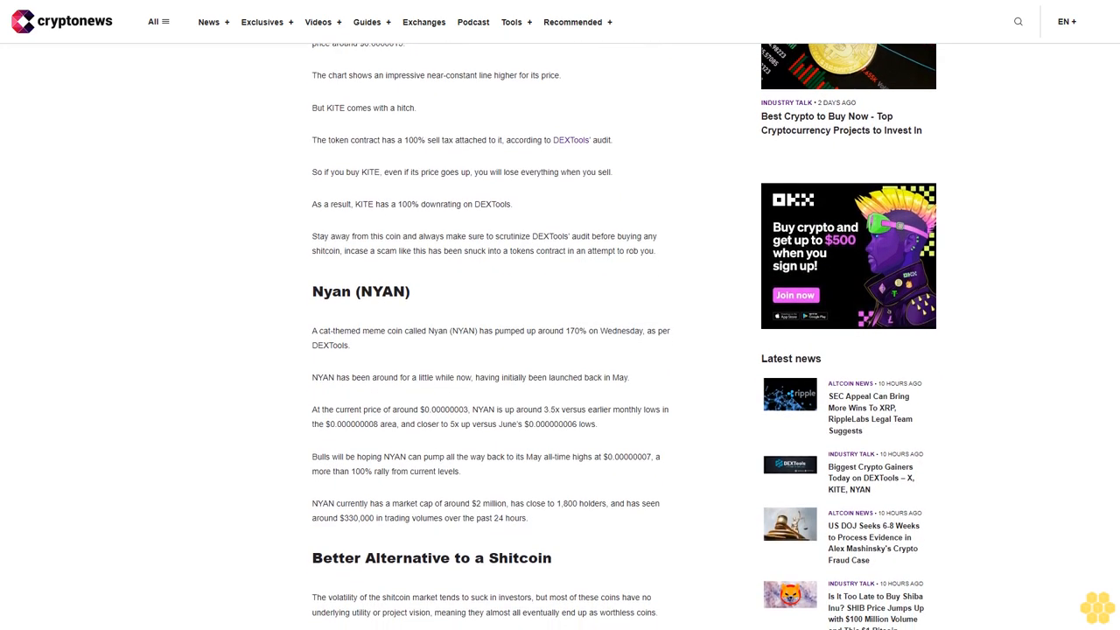
scroll("down", 3)
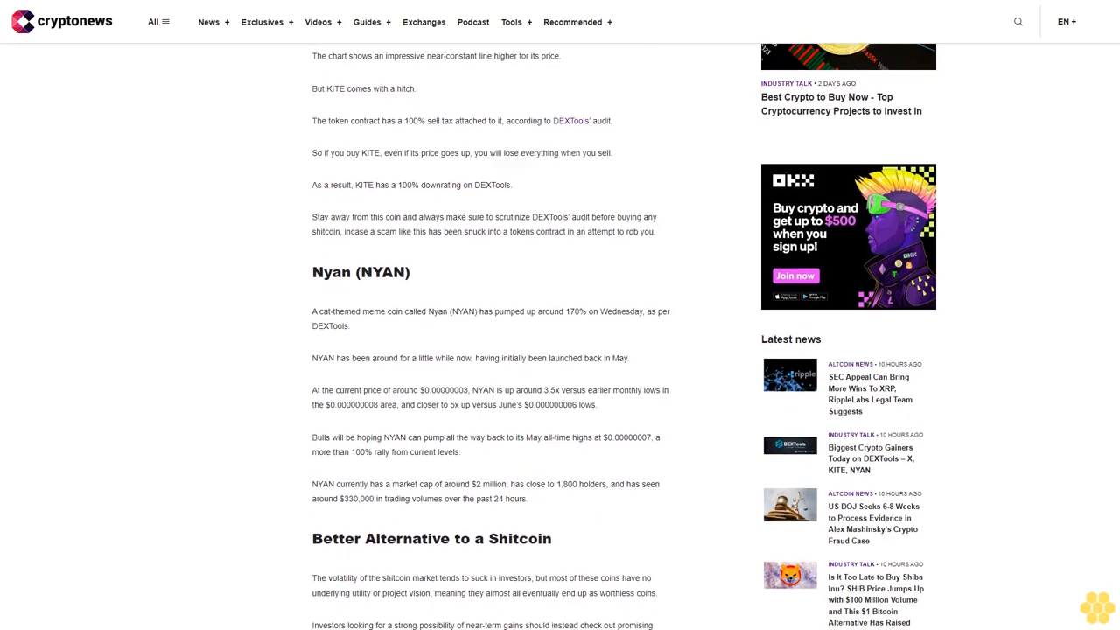
scroll("down", 3)
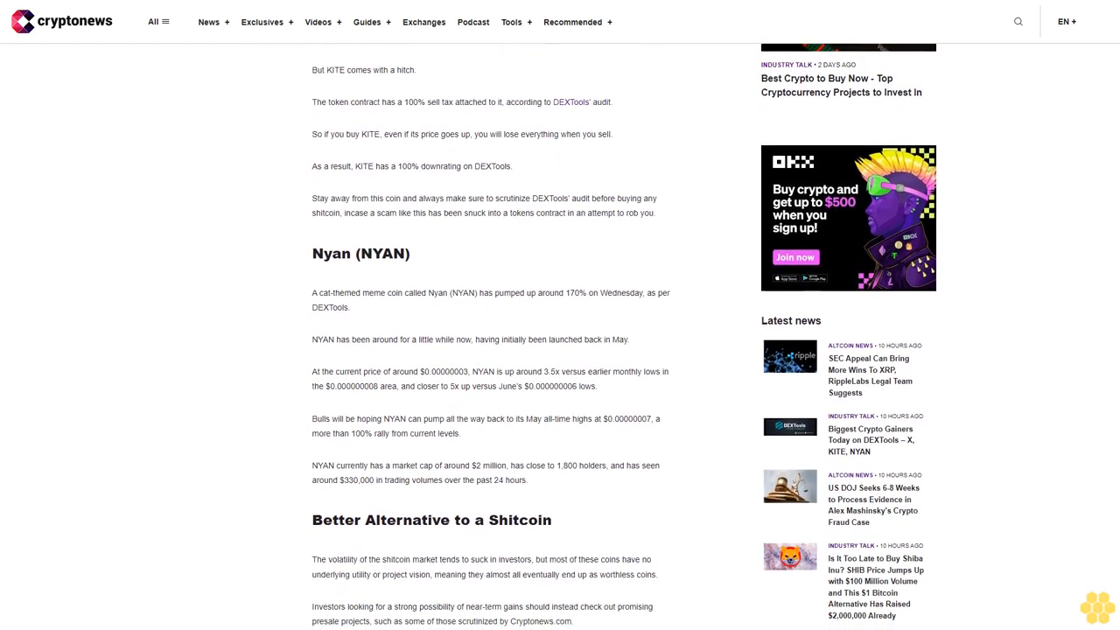
scroll("down", 3)
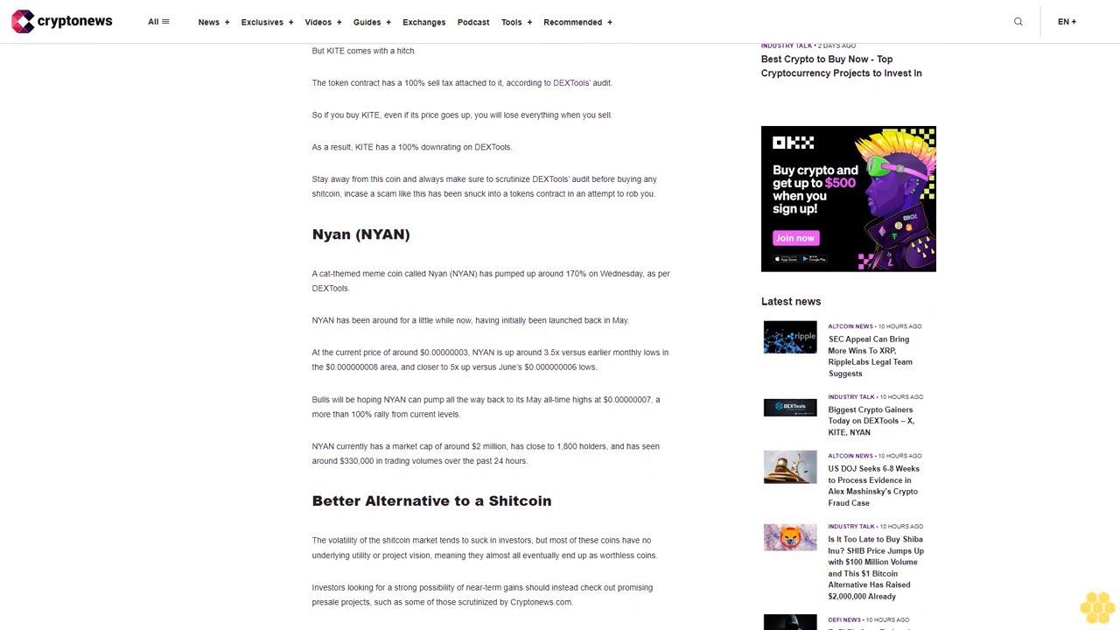
scroll("down", 3)
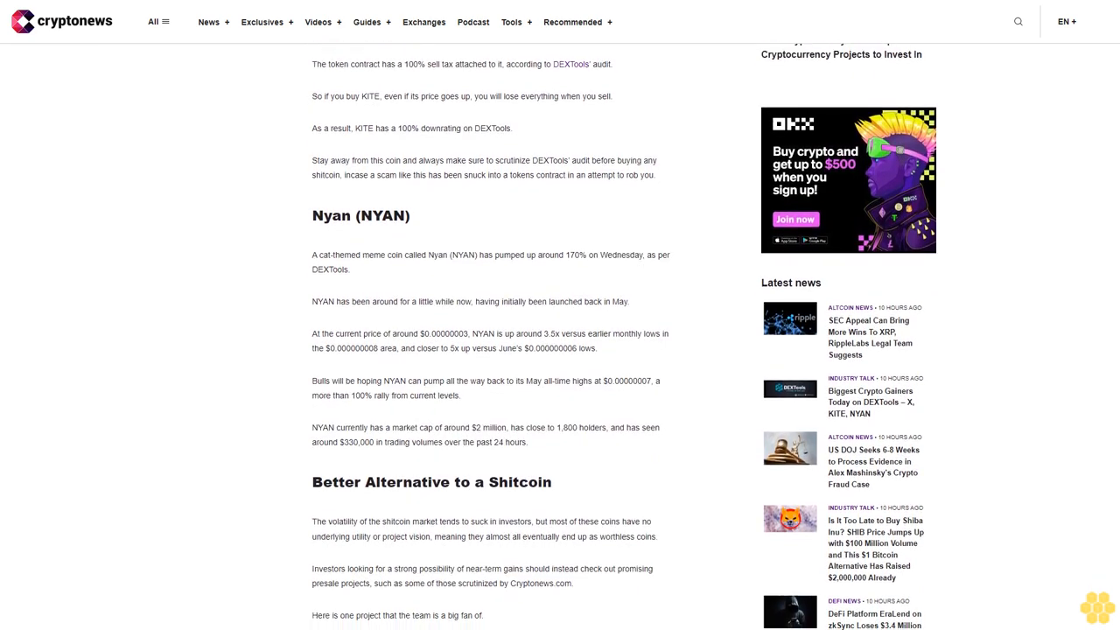
scroll("down", 3)
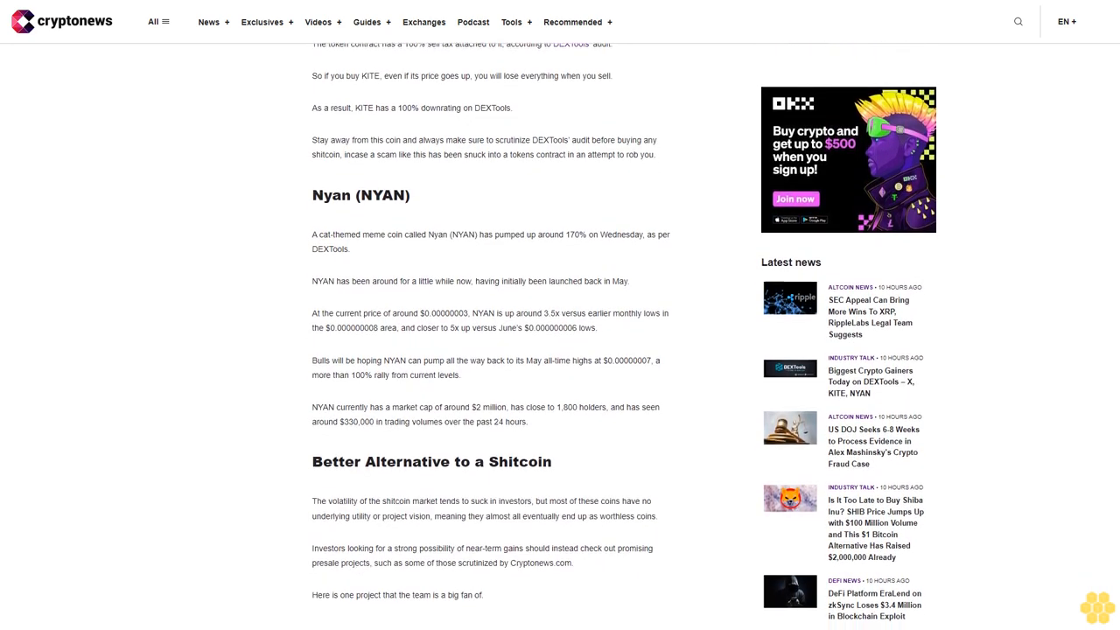
scroll("down", 3)
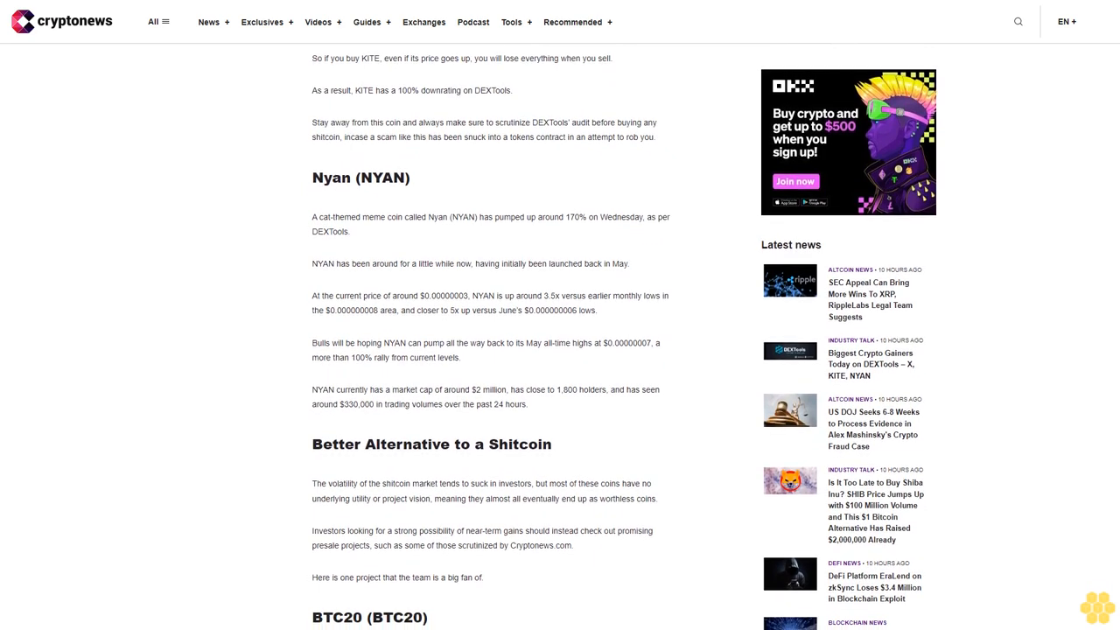
scroll("down", 3)
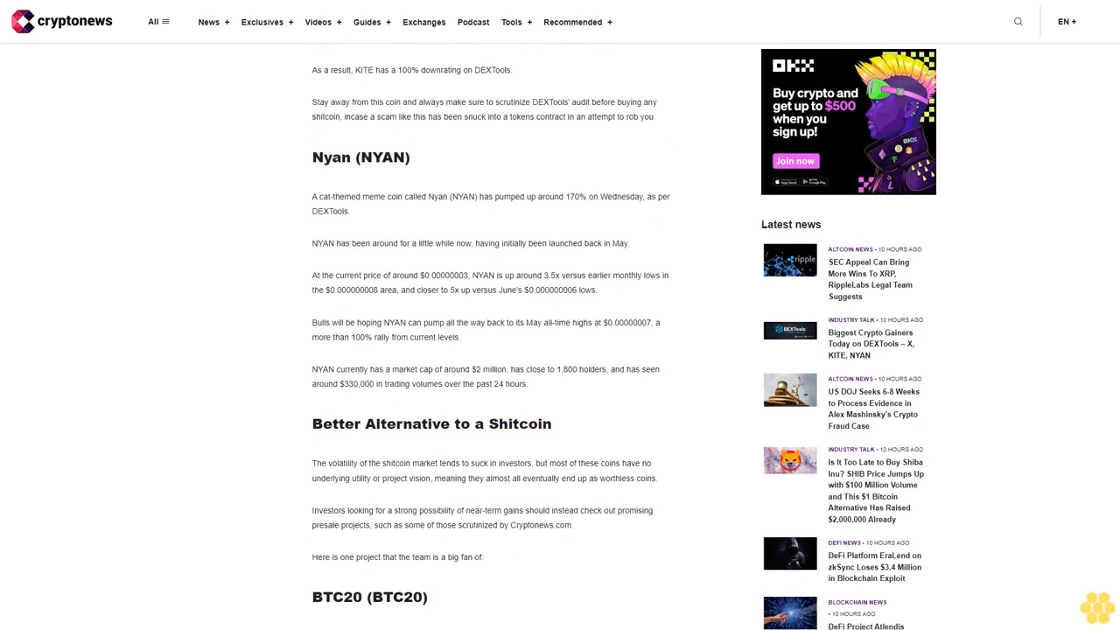
scroll("down", 3)
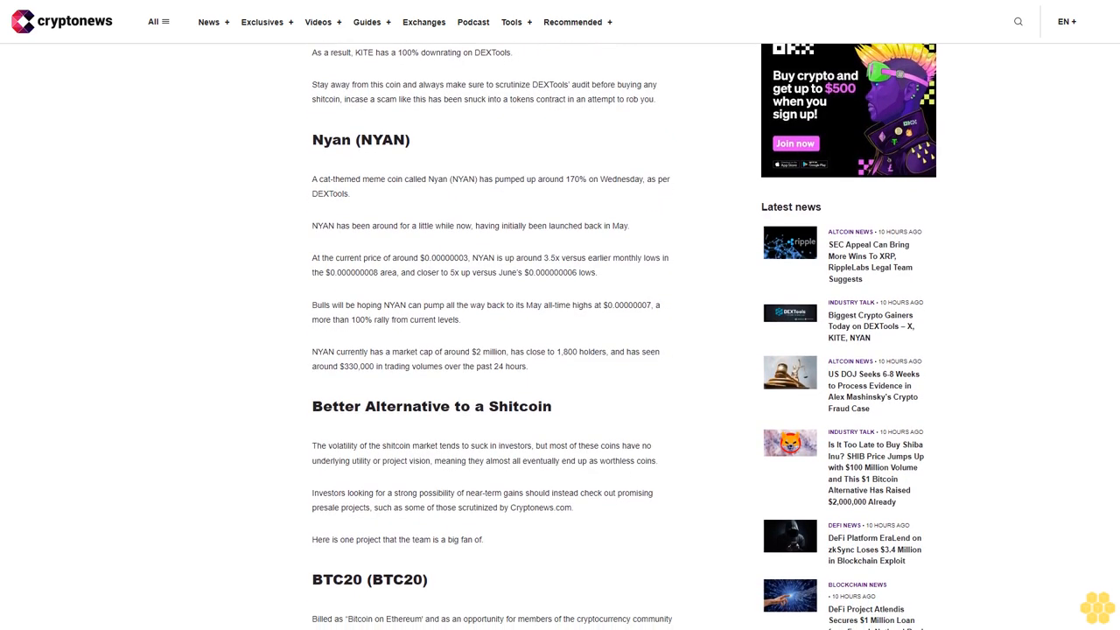
scroll("down", 3)
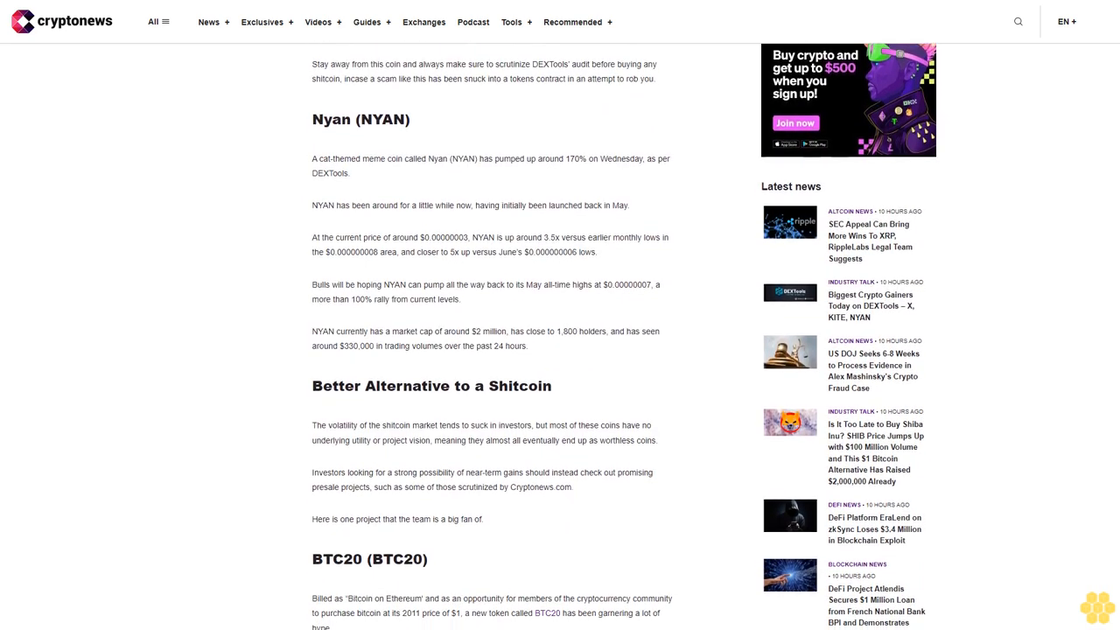
scroll("down", 3)
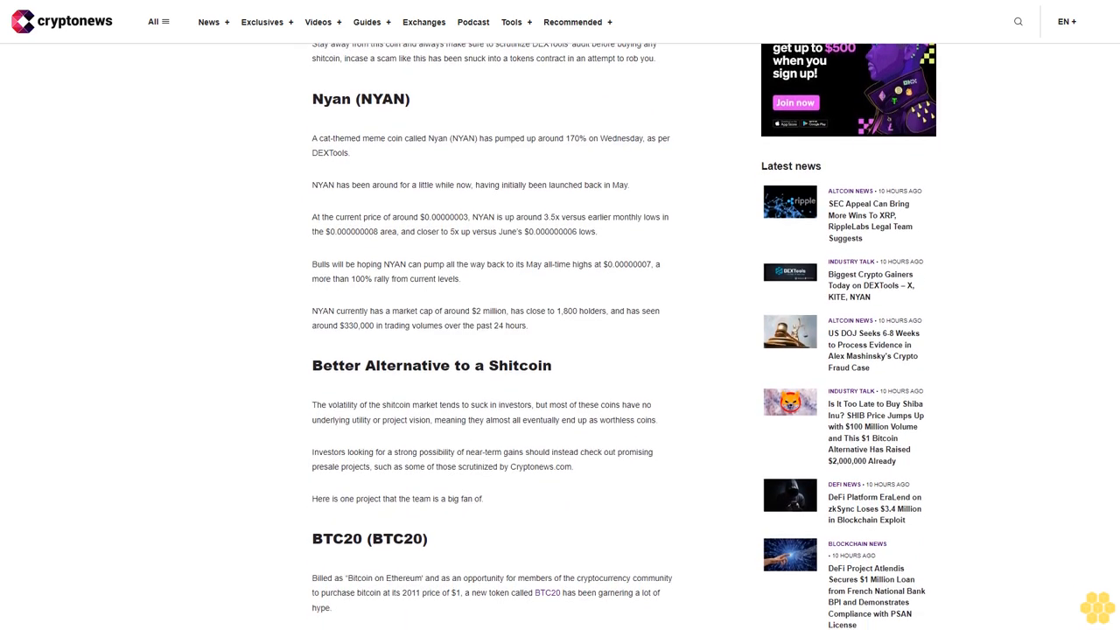
scroll("down", 3)
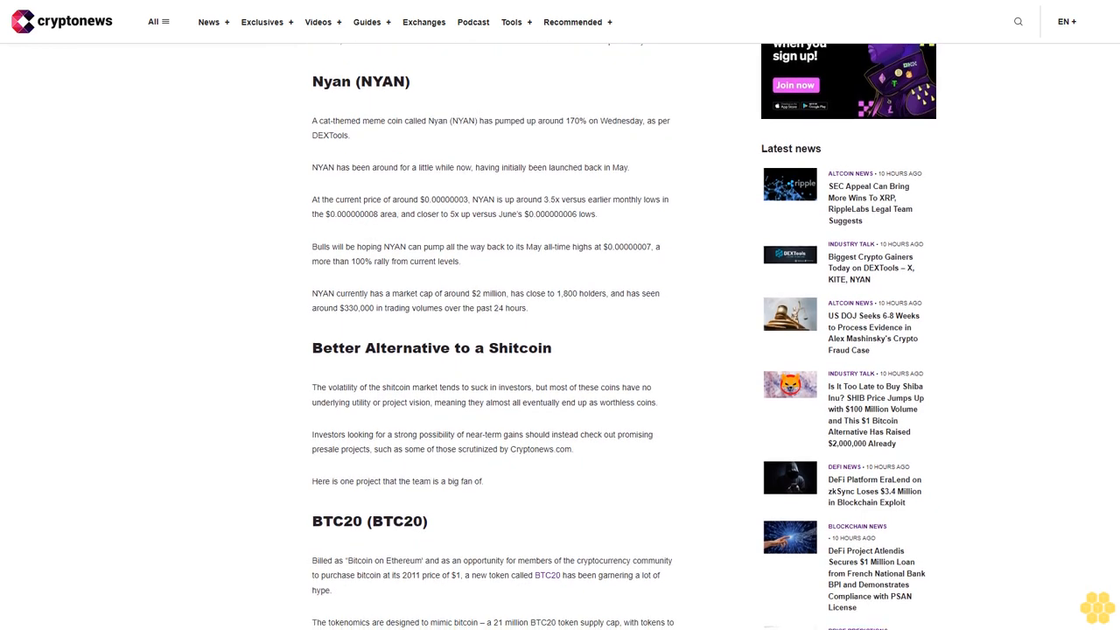
scroll("down", 3)
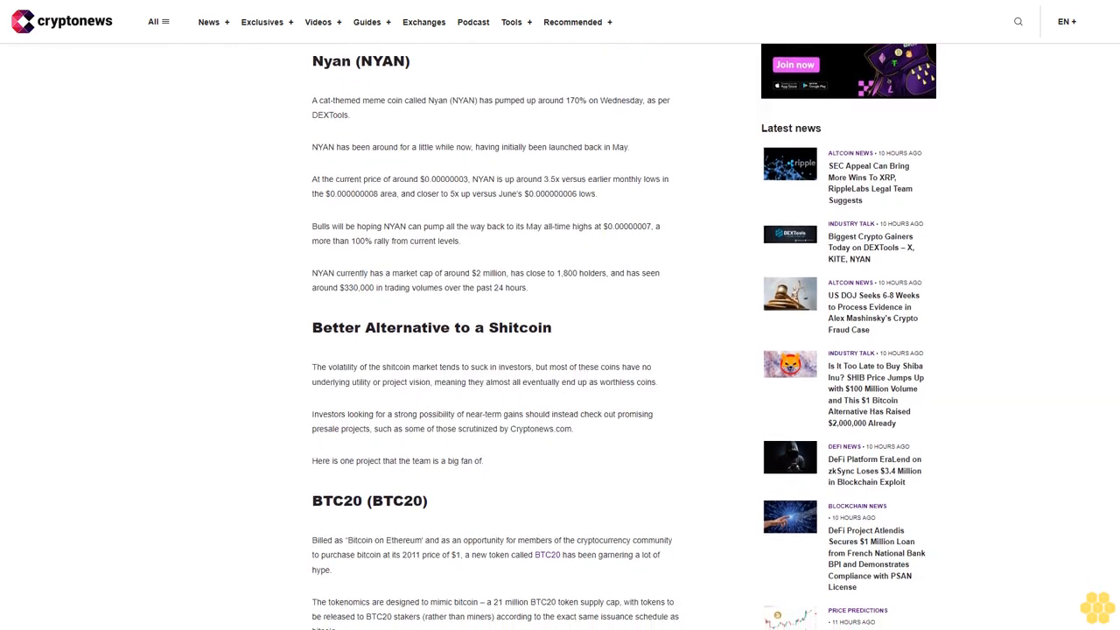
scroll("down", 3)
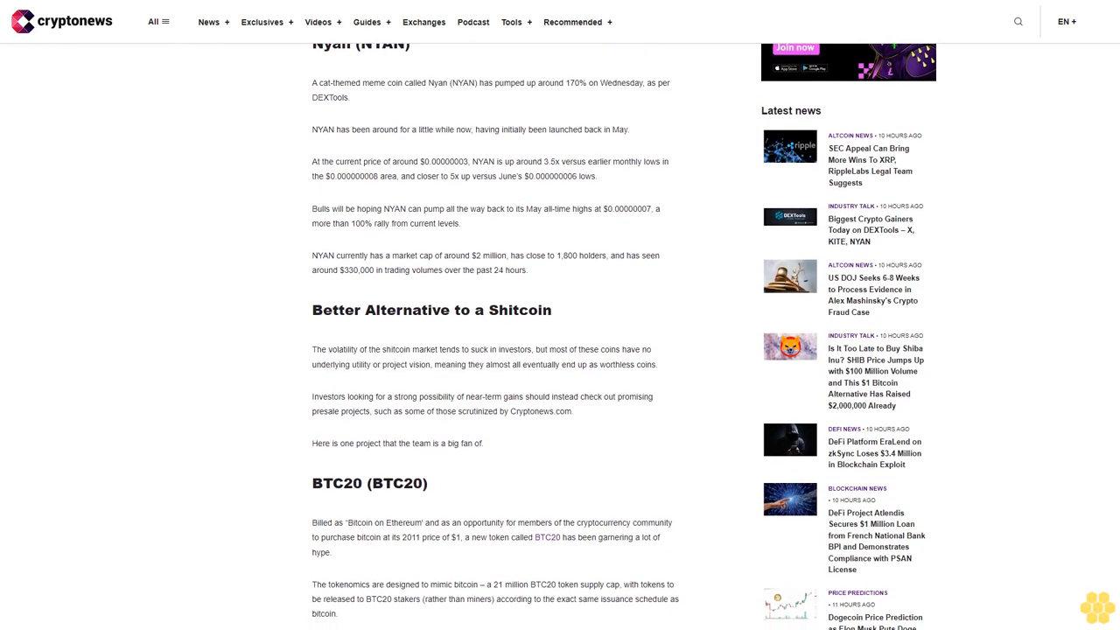
scroll("down", 3)
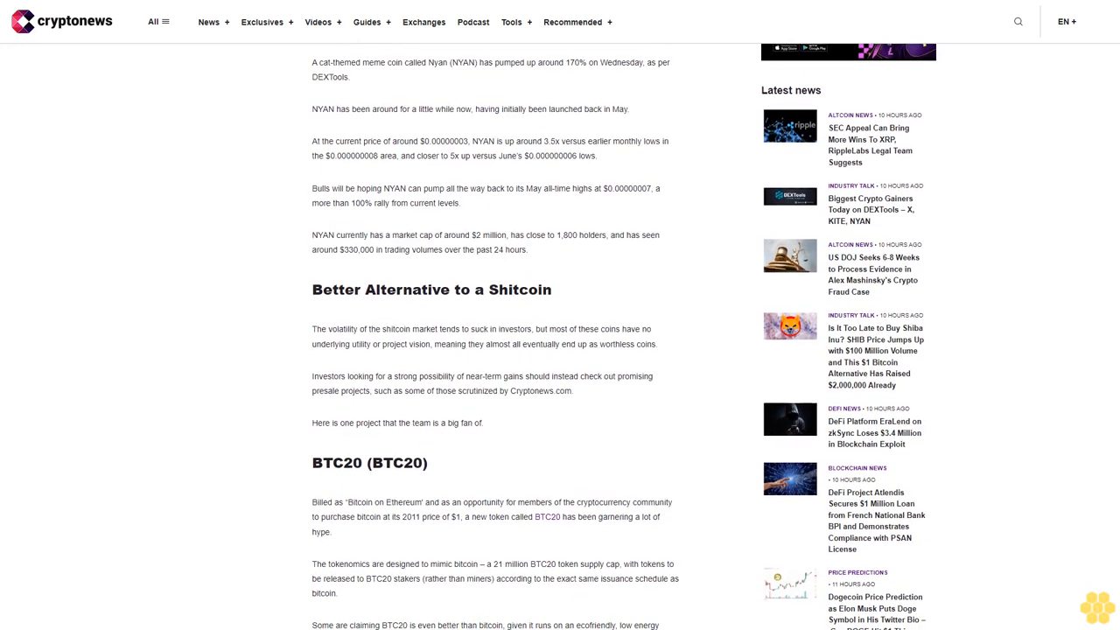
scroll("down", 3)
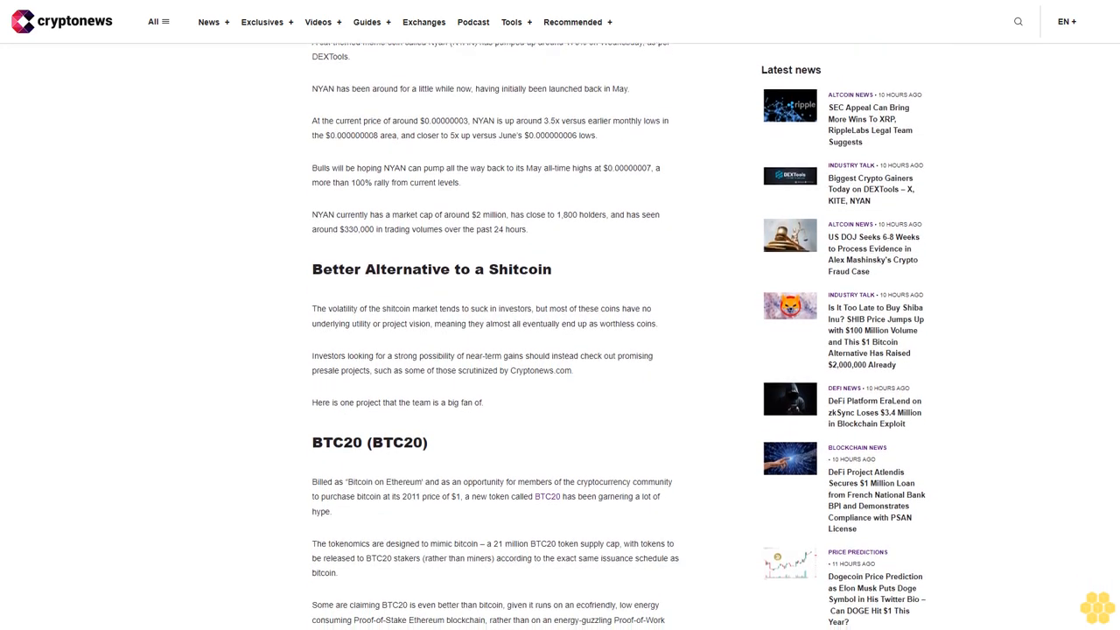
scroll("down", 3)
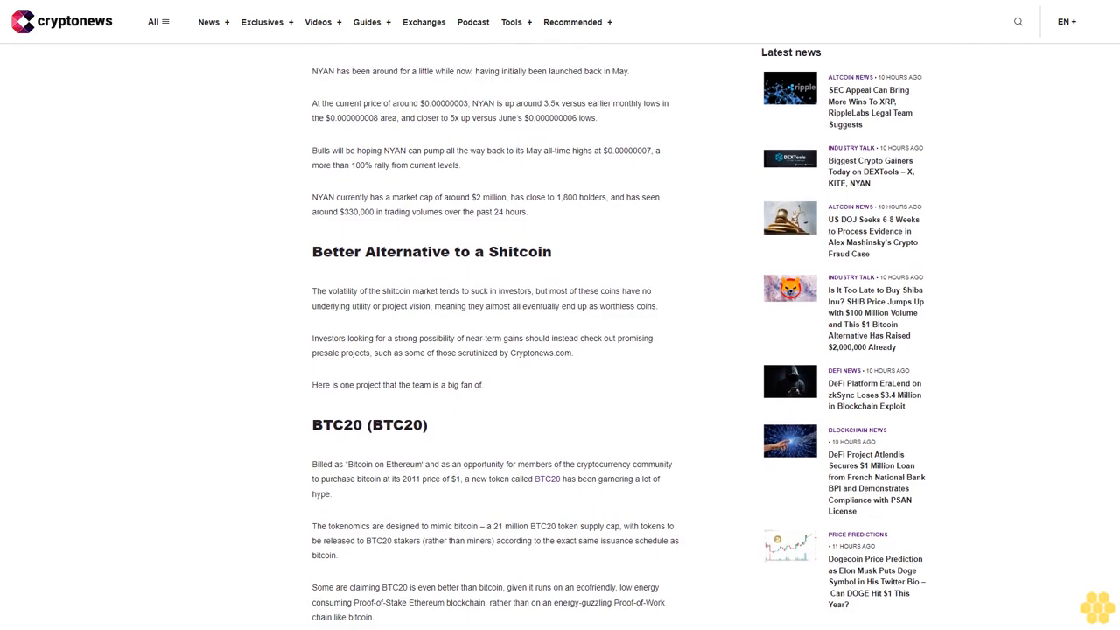
scroll("down", 3)
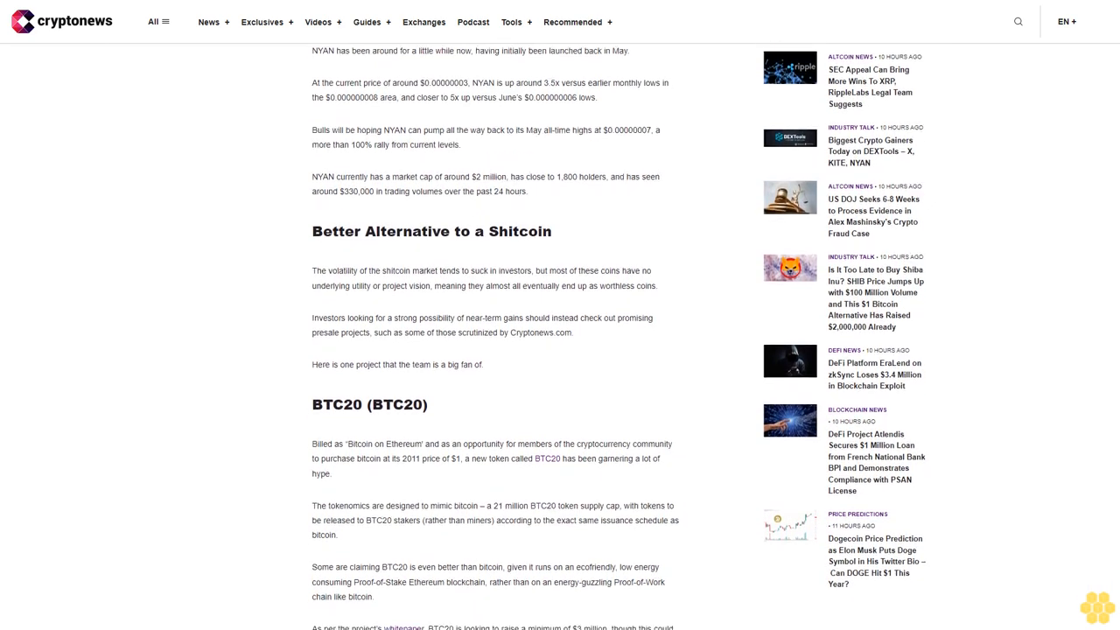
scroll("down", 3)
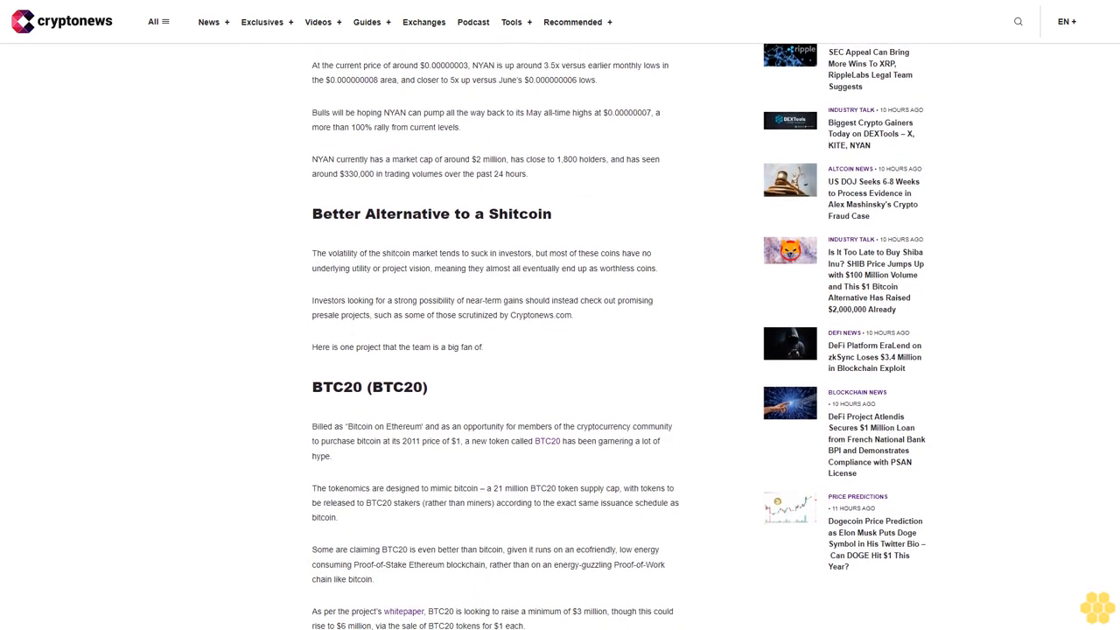
scroll("down", 3)
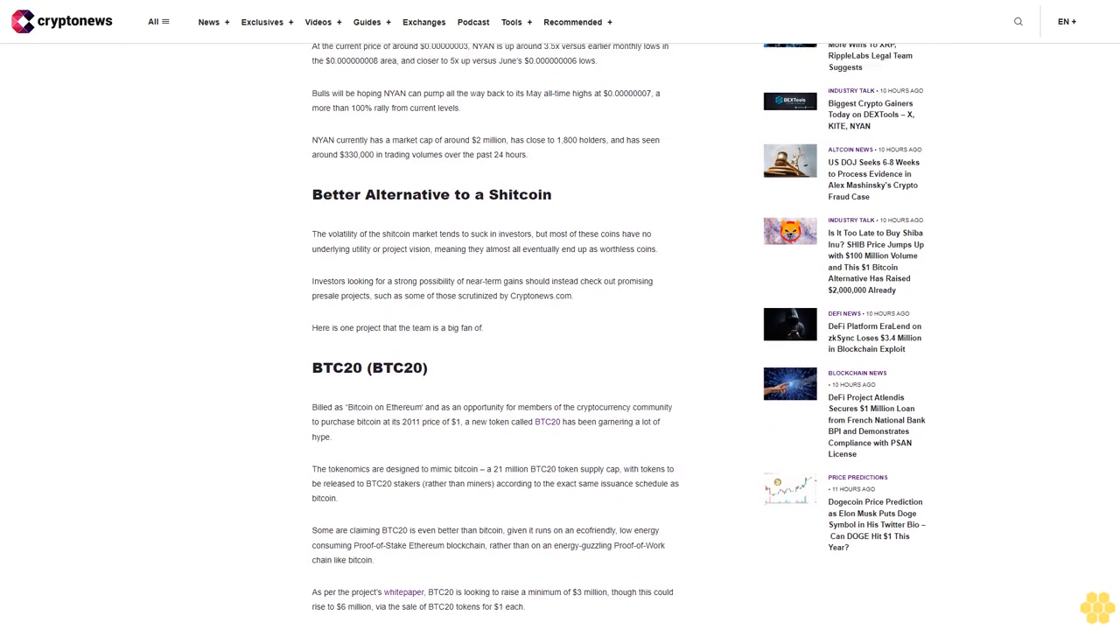
scroll("down", 3)
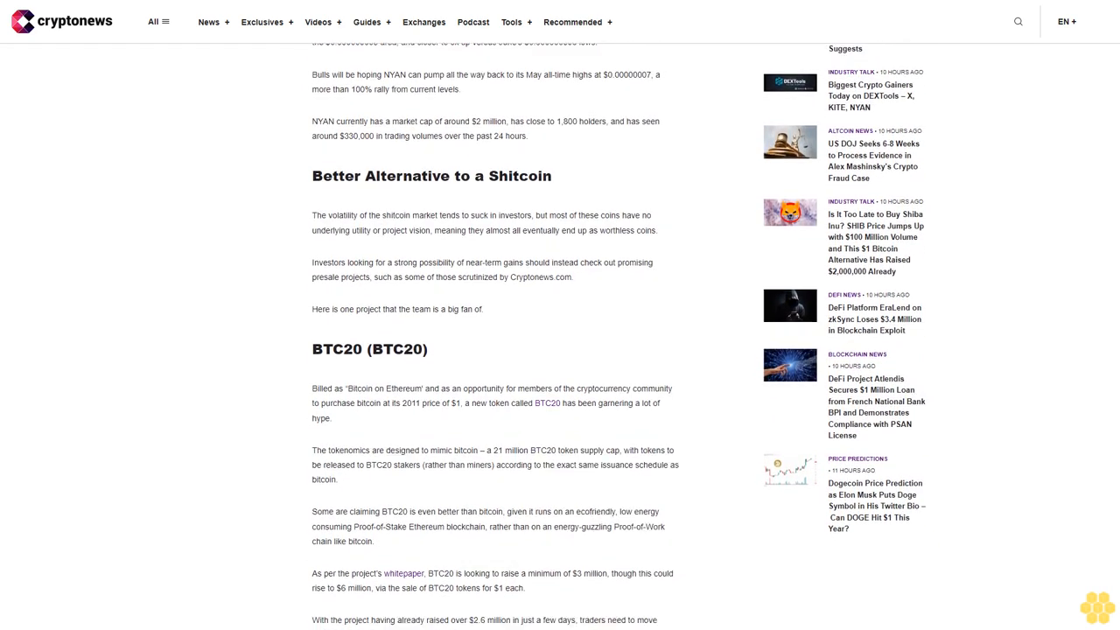
scroll("down", 3)
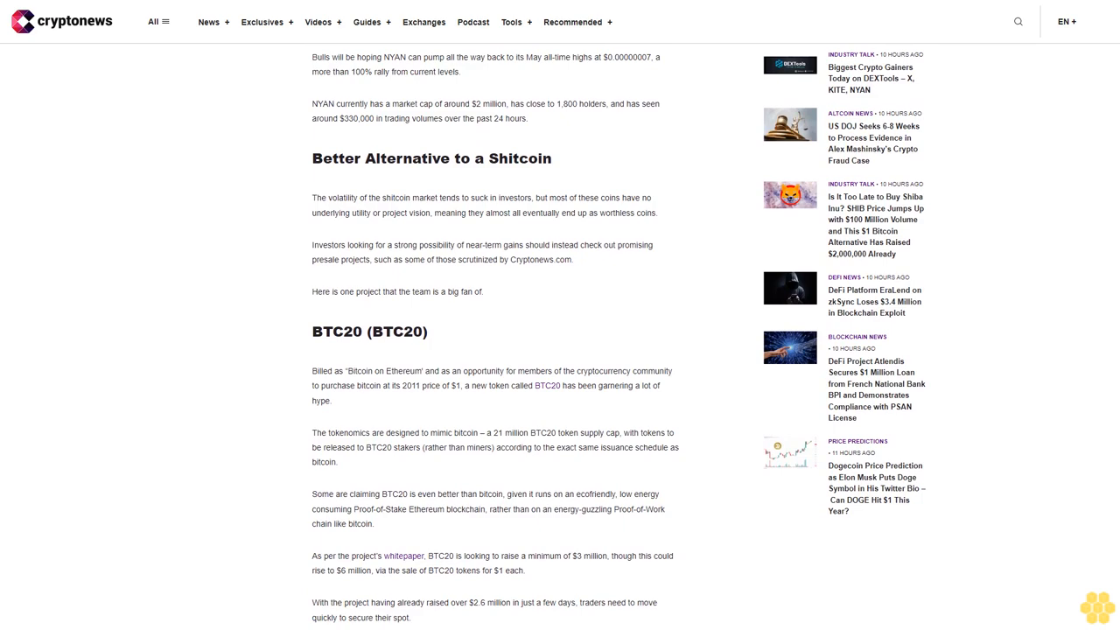
scroll("down", 3)
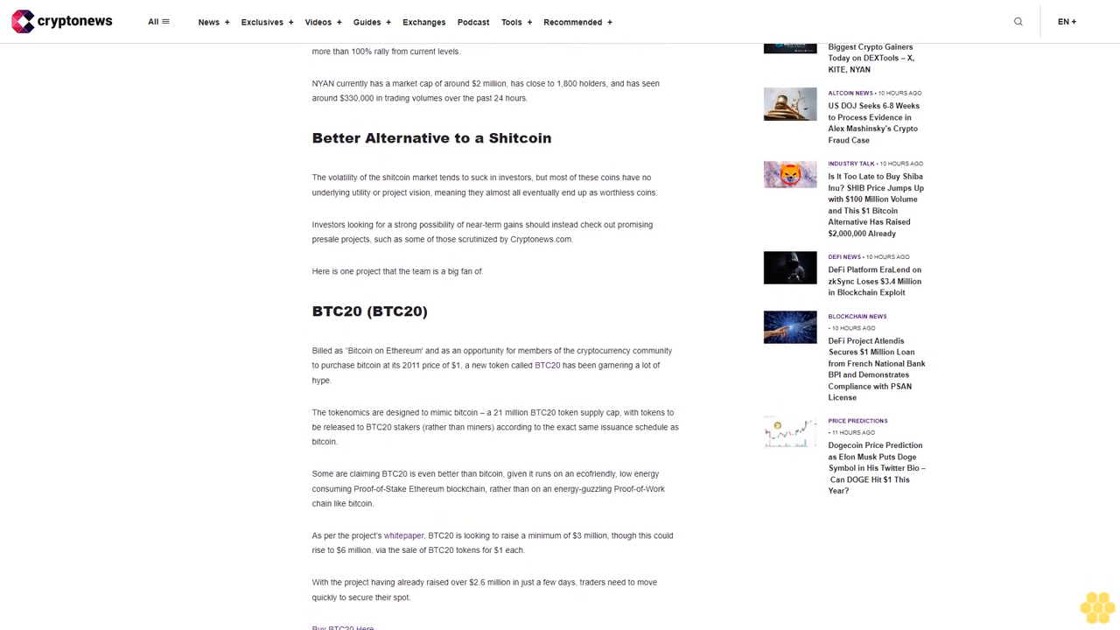
scroll("down", 3)
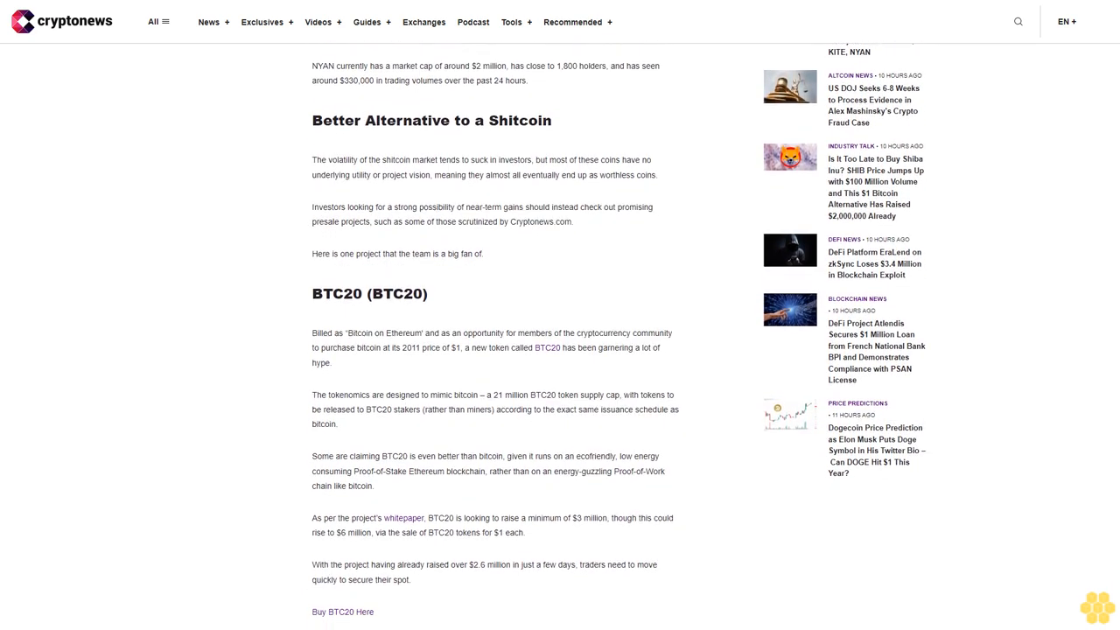
scroll("down", 3)
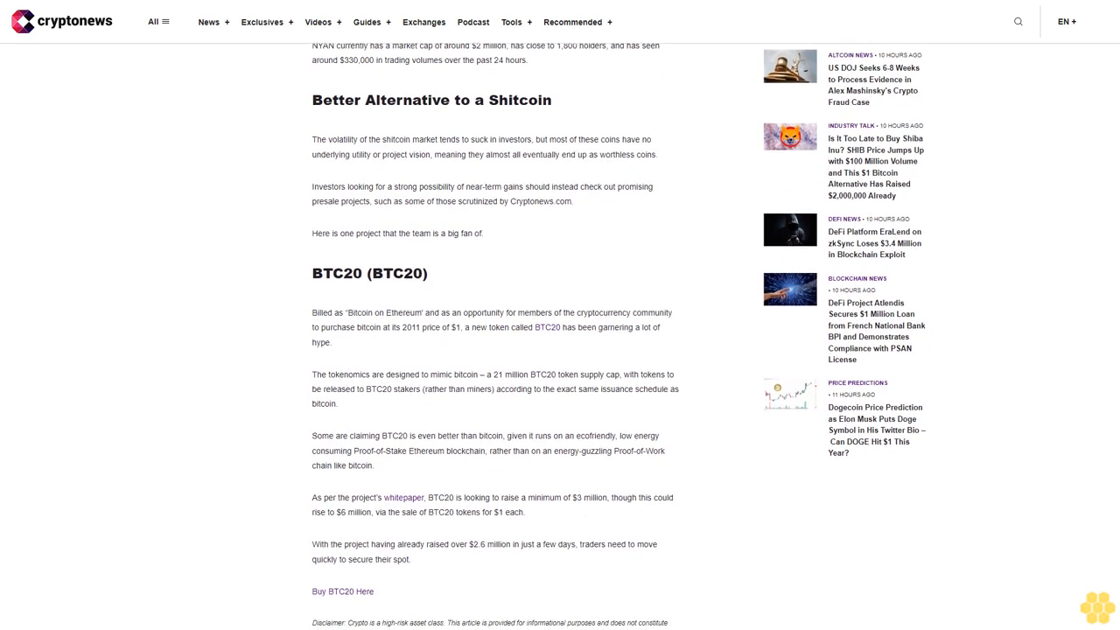
scroll("down", 3)
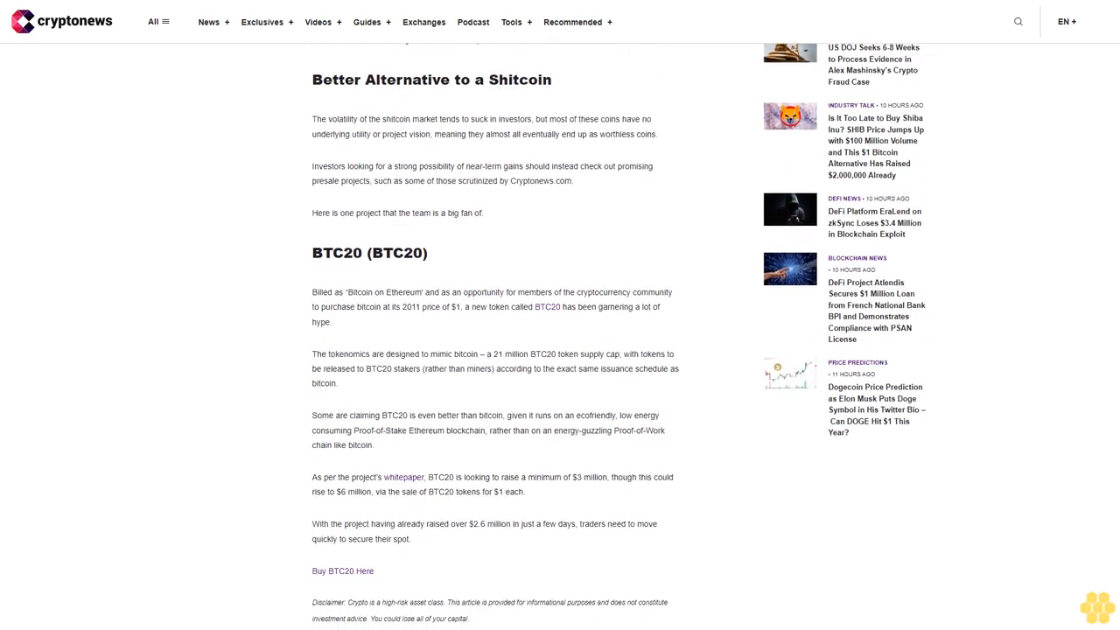
scroll("down", 3)
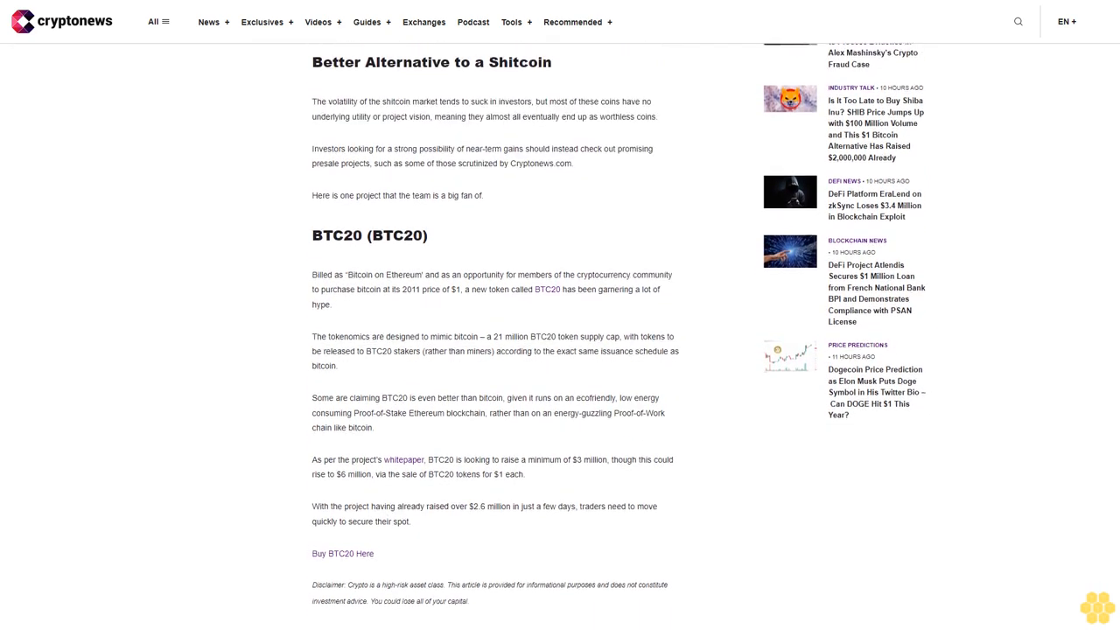
scroll("down", 3)
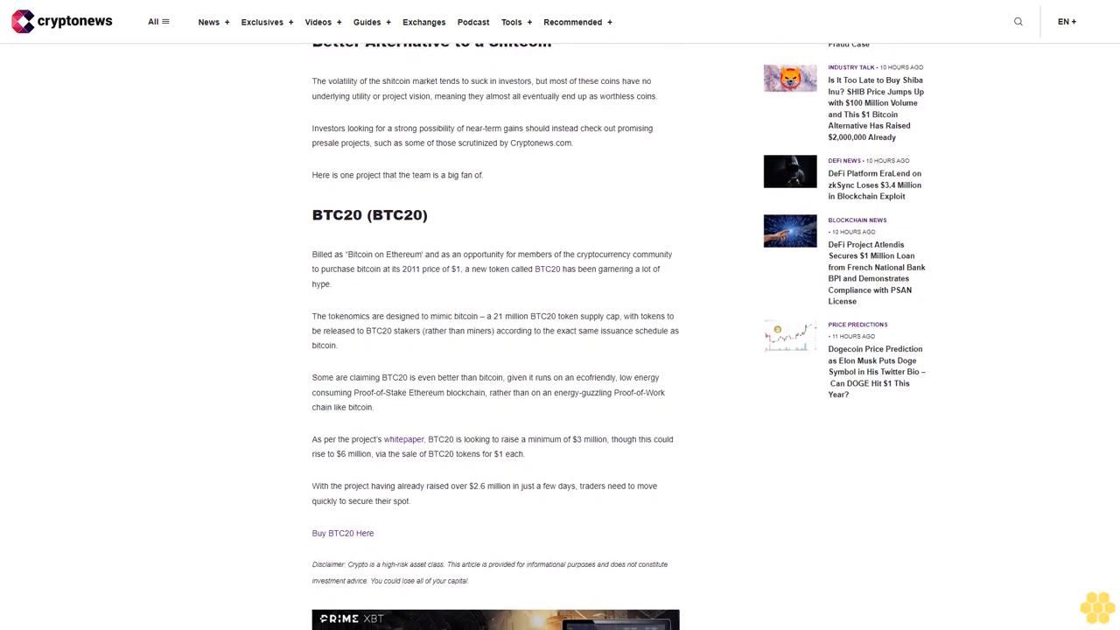
scroll("down", 3)
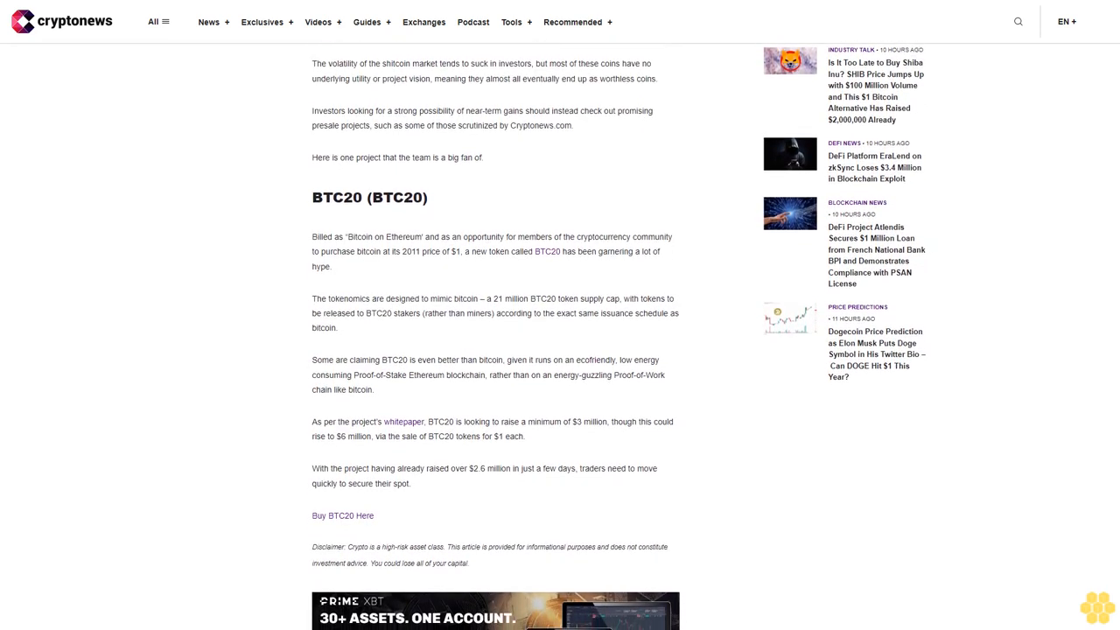
scroll("down", 3)
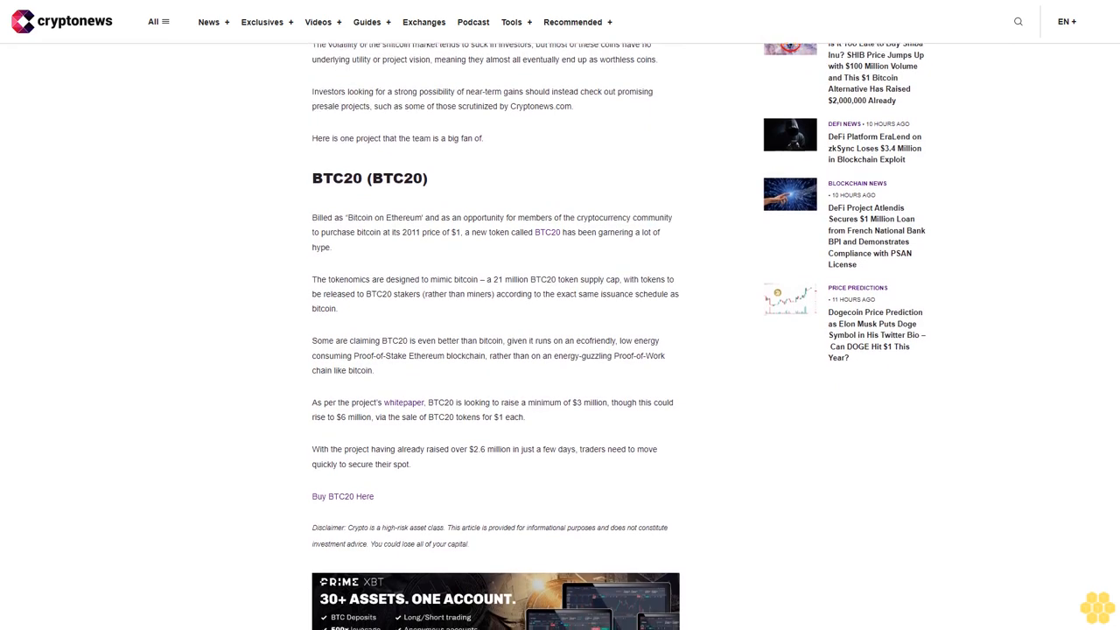
scroll("down", 3)
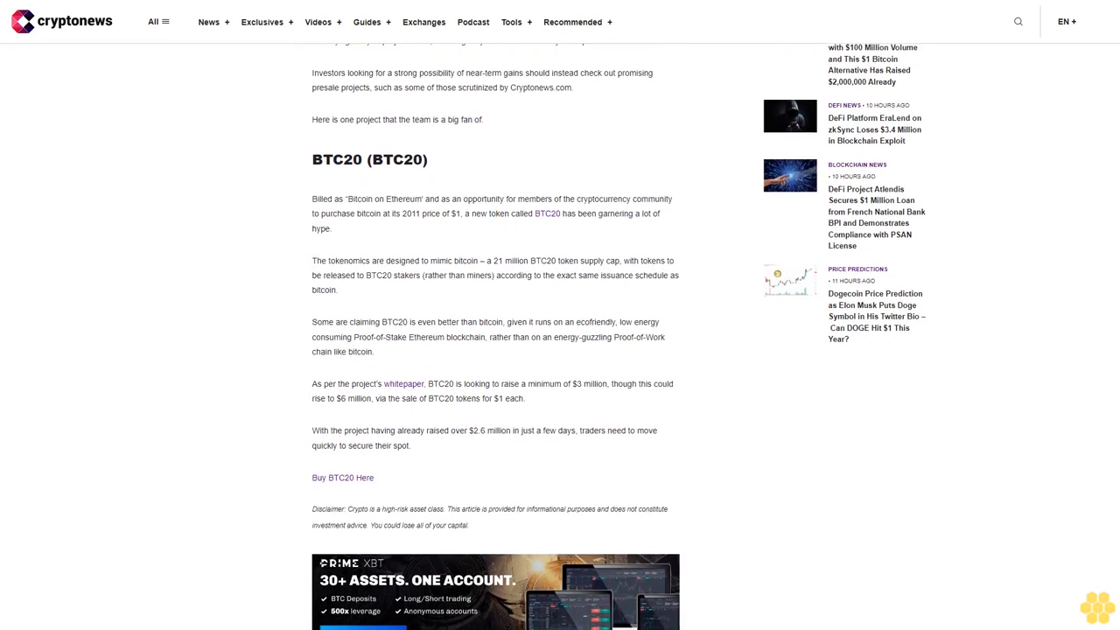
scroll("down", 3)
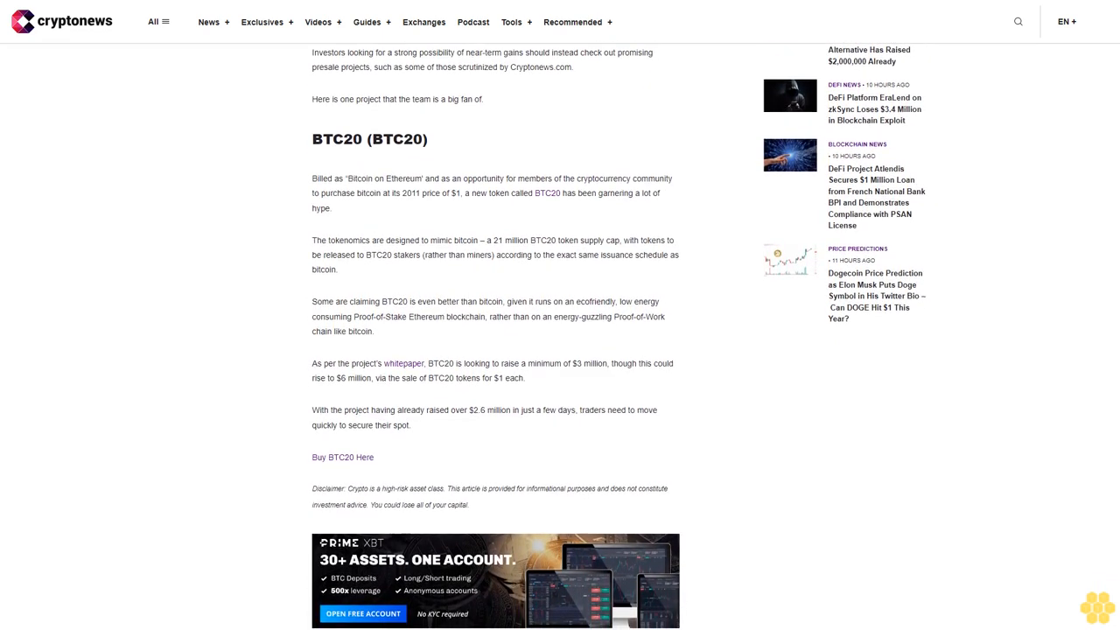
scroll("down", 3)
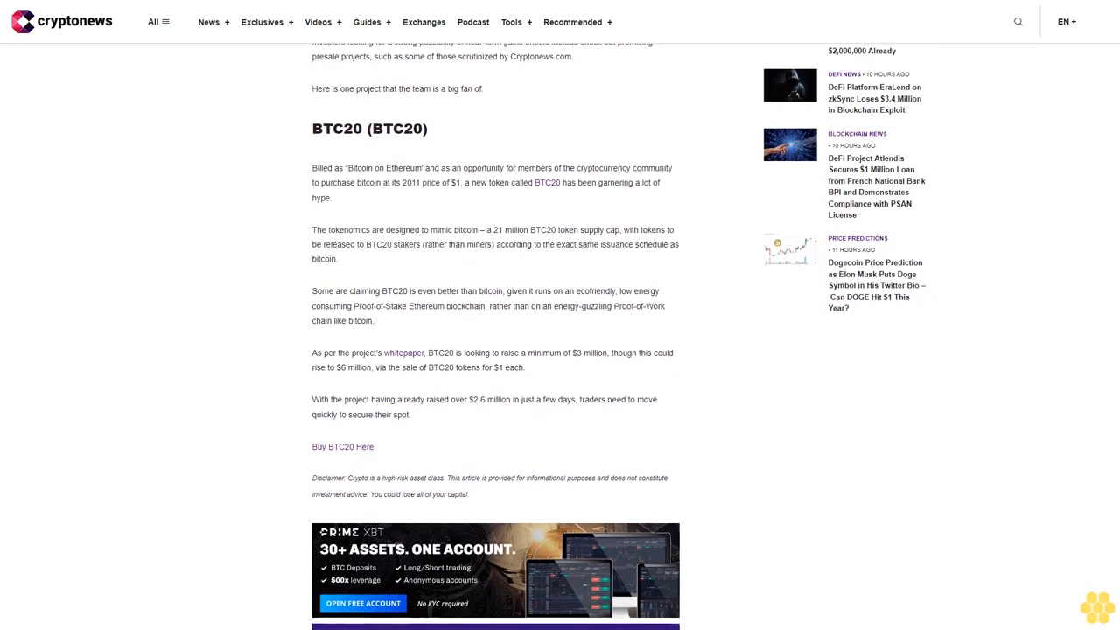